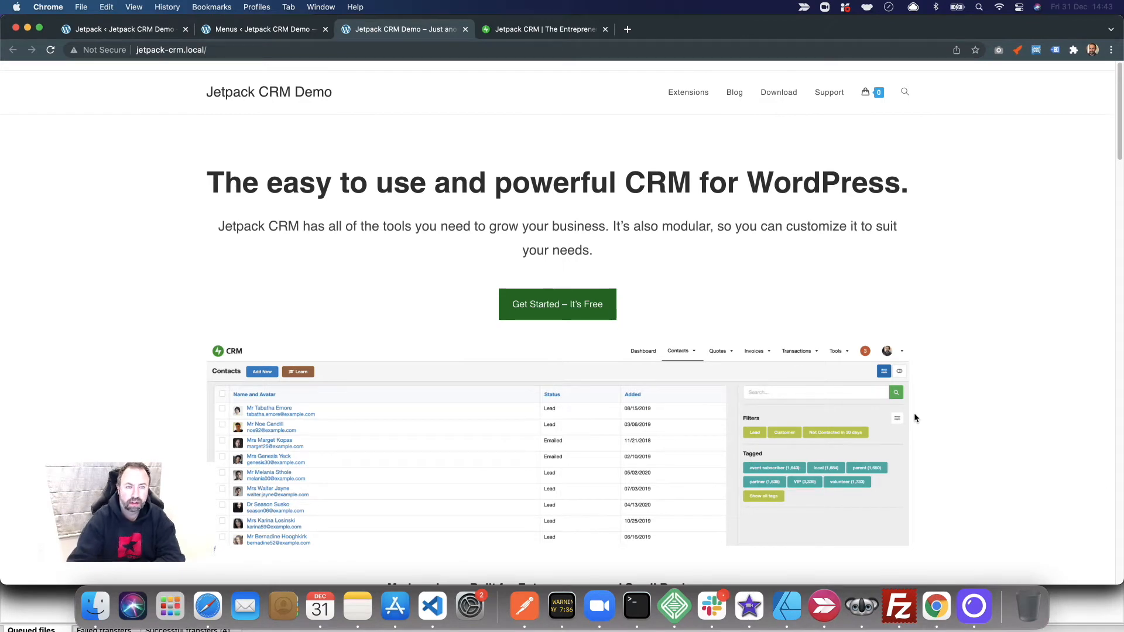
mouse_move(894, 213)
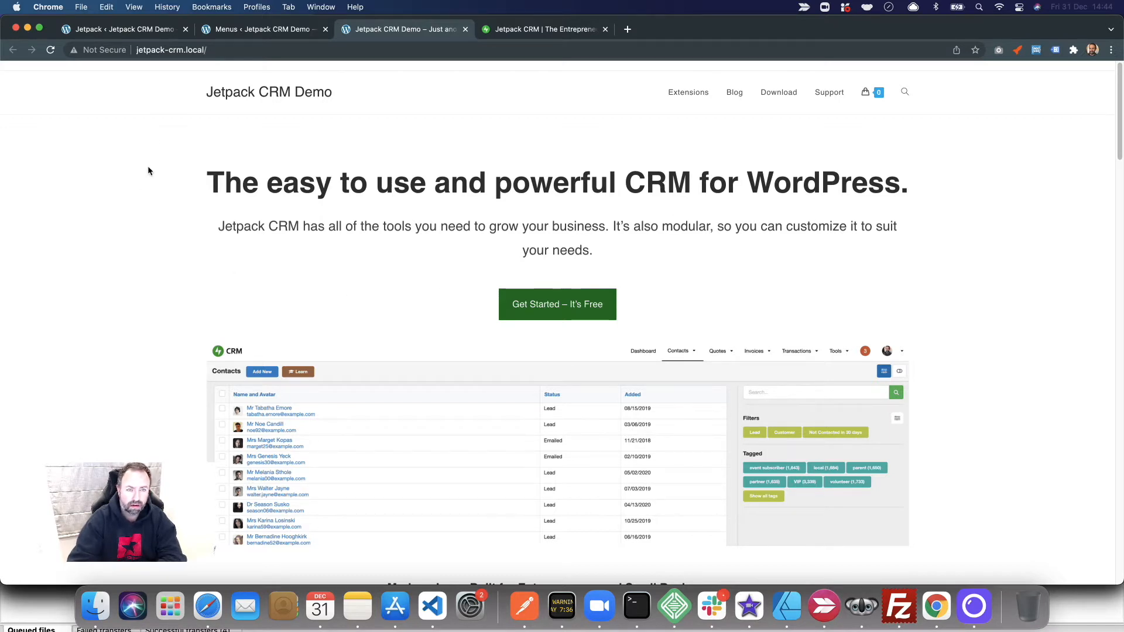
mouse_move(341, 526)
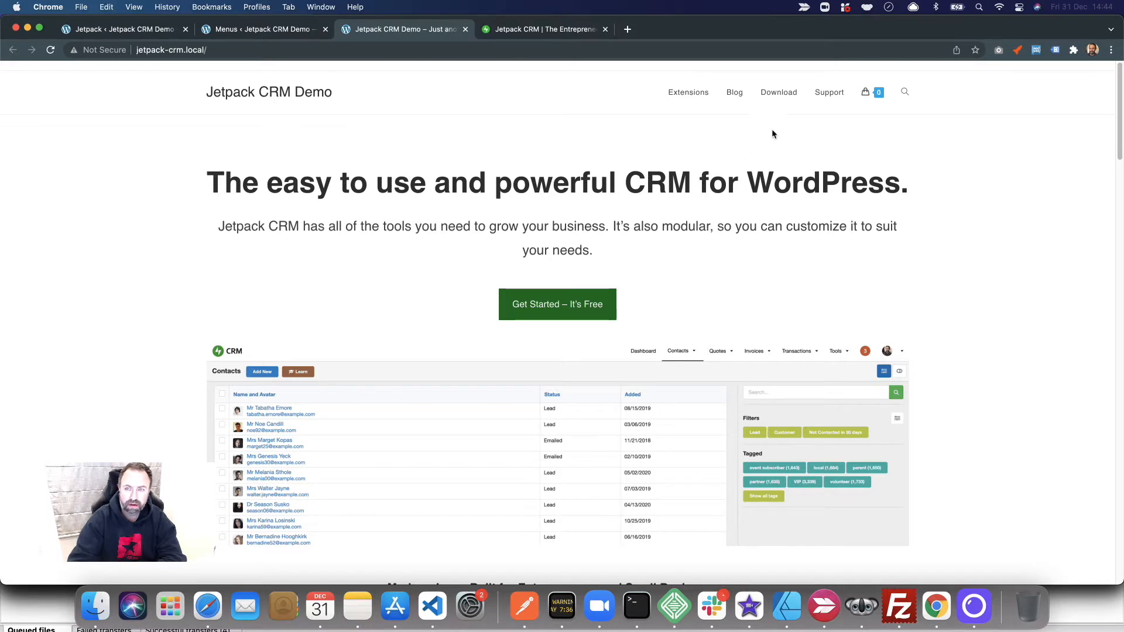
mouse_move(778, 92)
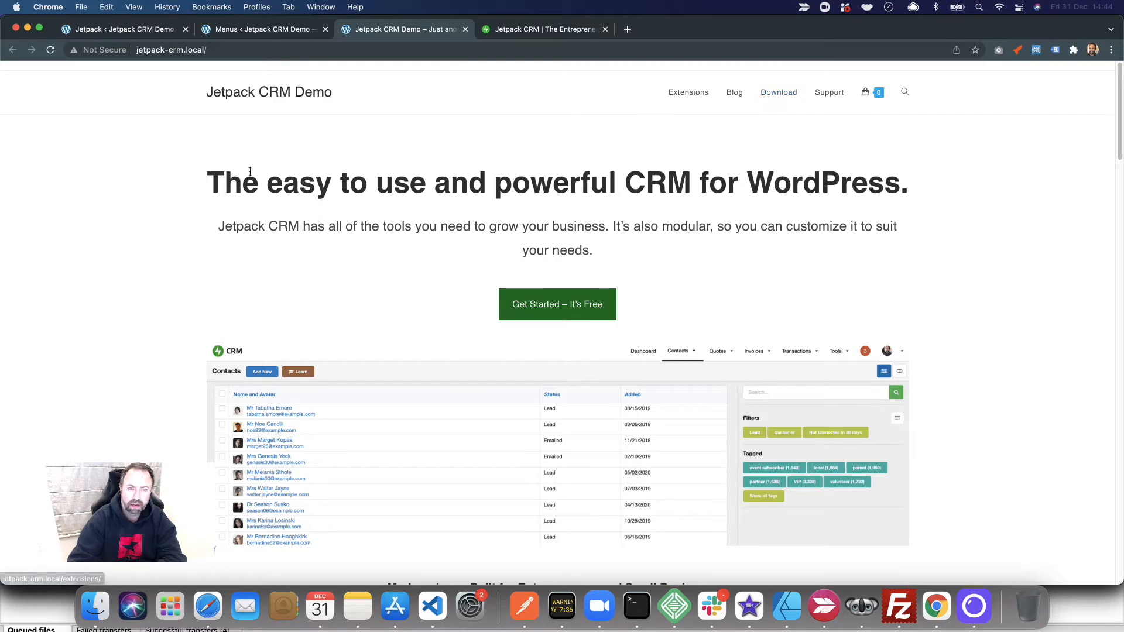
Step: Visit the site's Download page showing the embedded test PDF and its download link
left_click(778, 91)
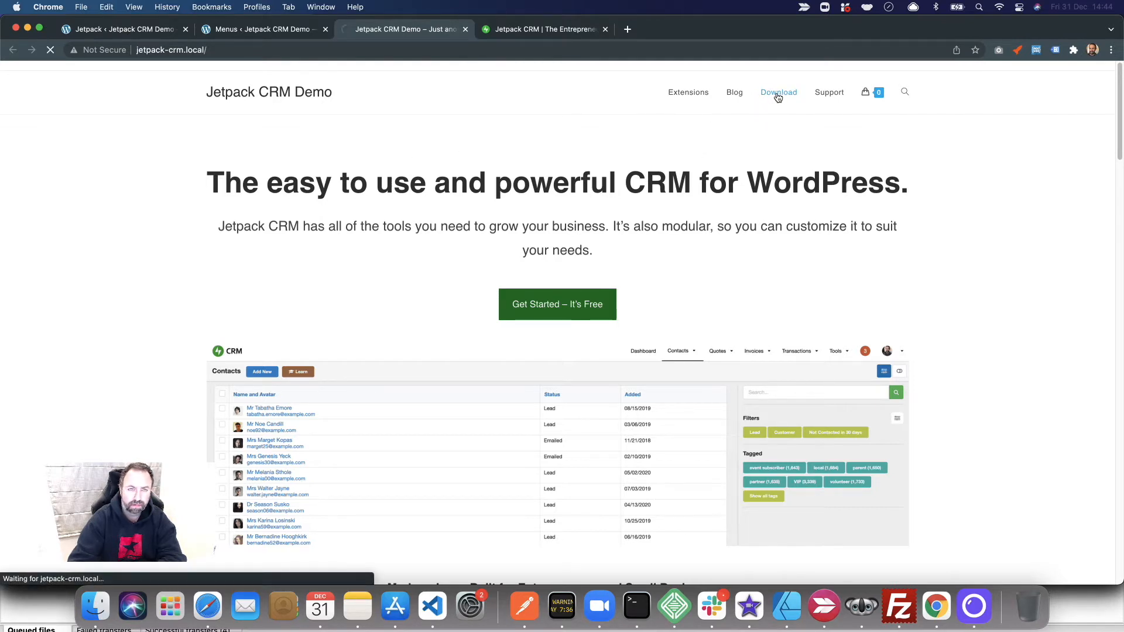
left_click(779, 91)
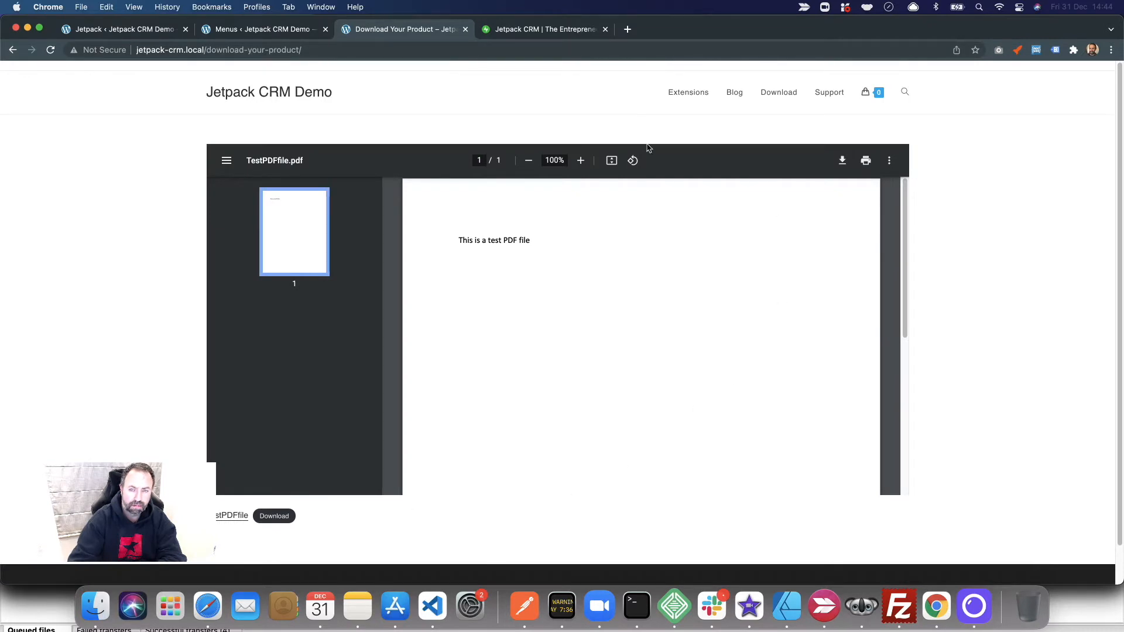
mouse_move(1011, 231)
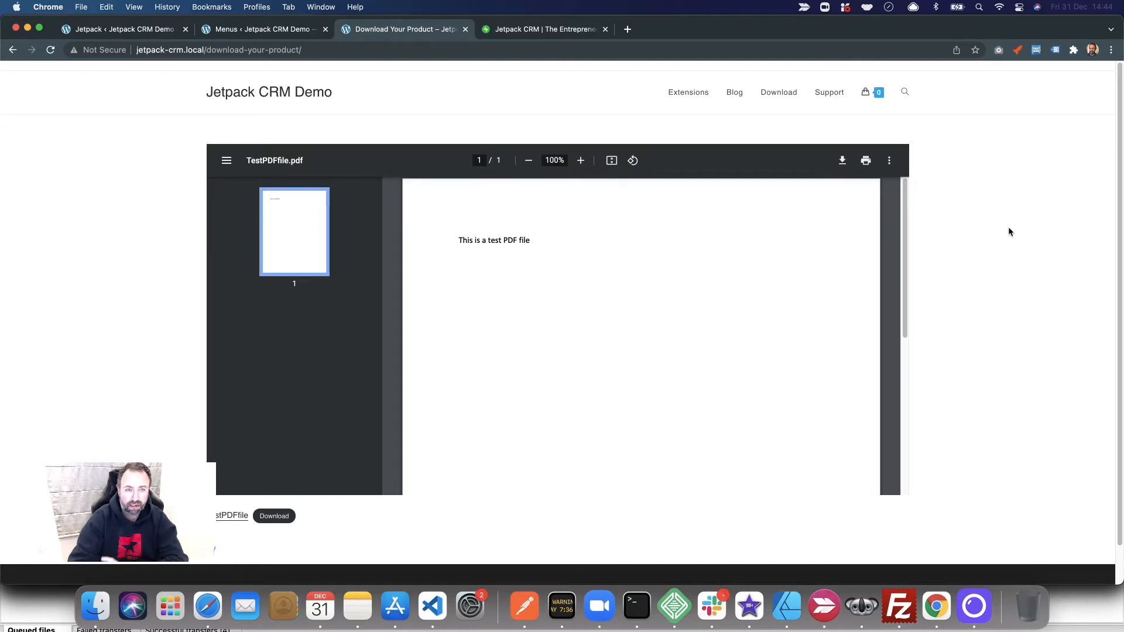
mouse_move(1033, 269)
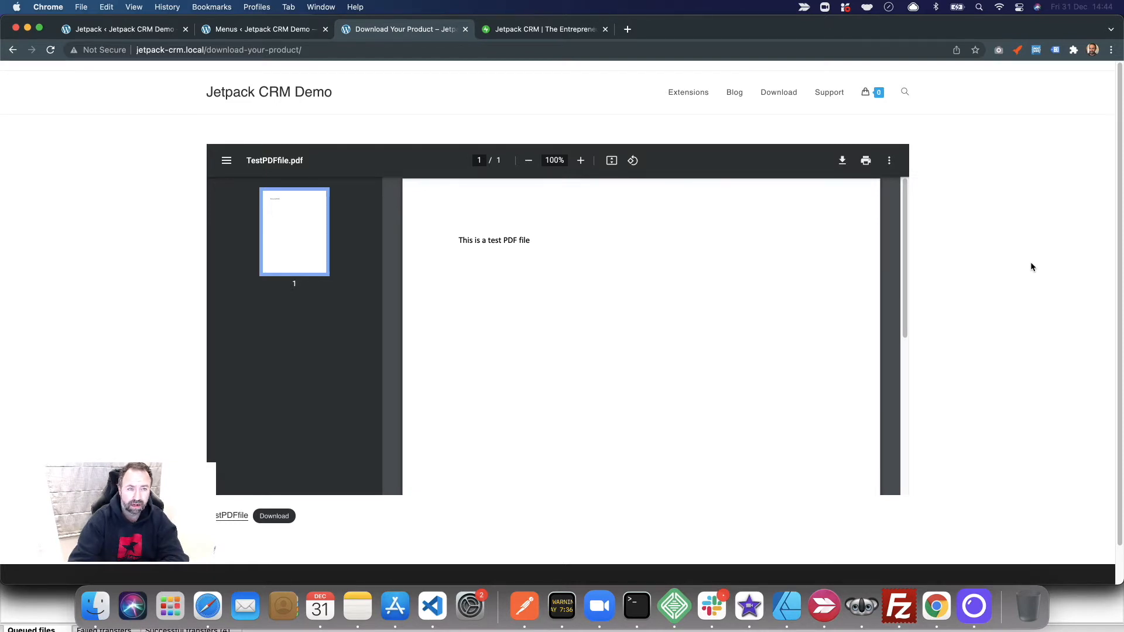
mouse_move(81, 167)
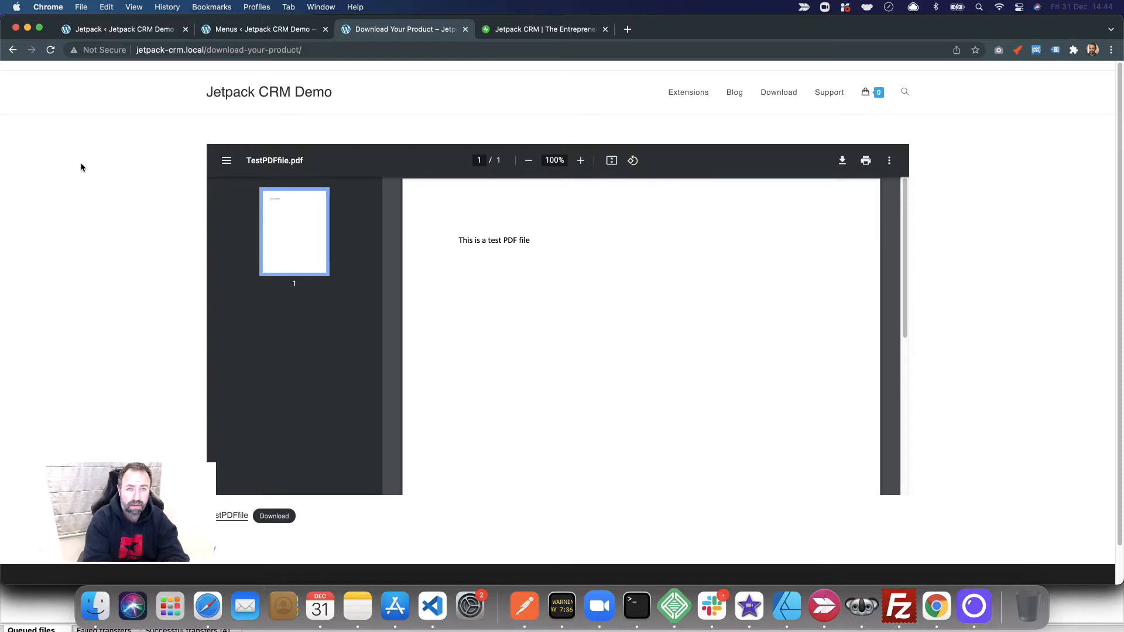
mouse_move(379, 84)
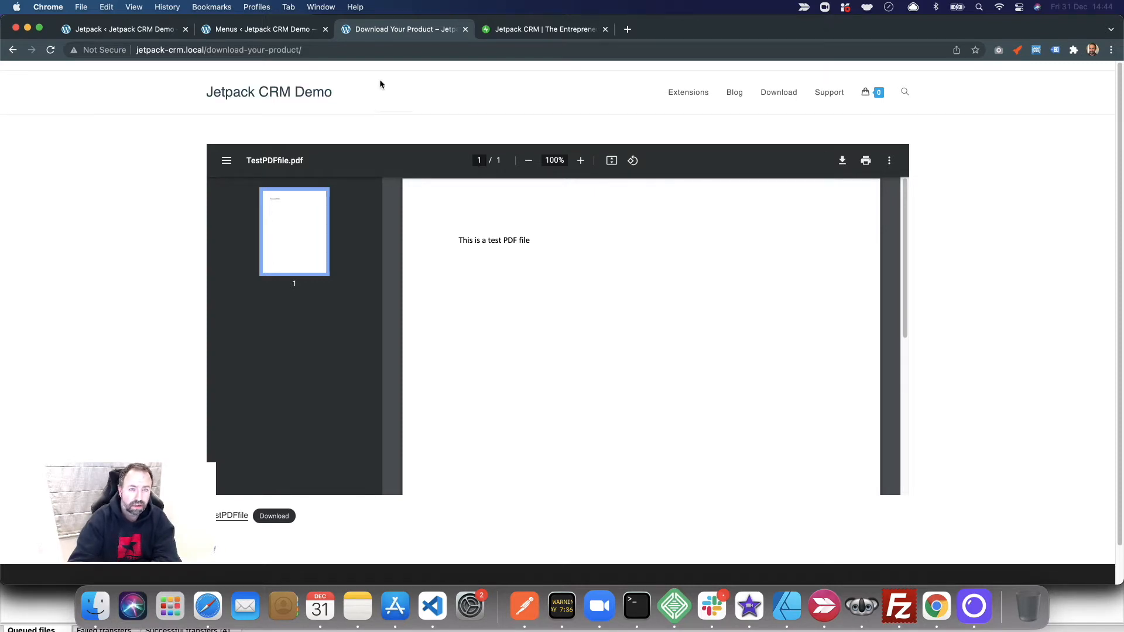
Step: From the Jetpack dashboard footer, show the full modules list with Contact Form active
left_click(115, 30)
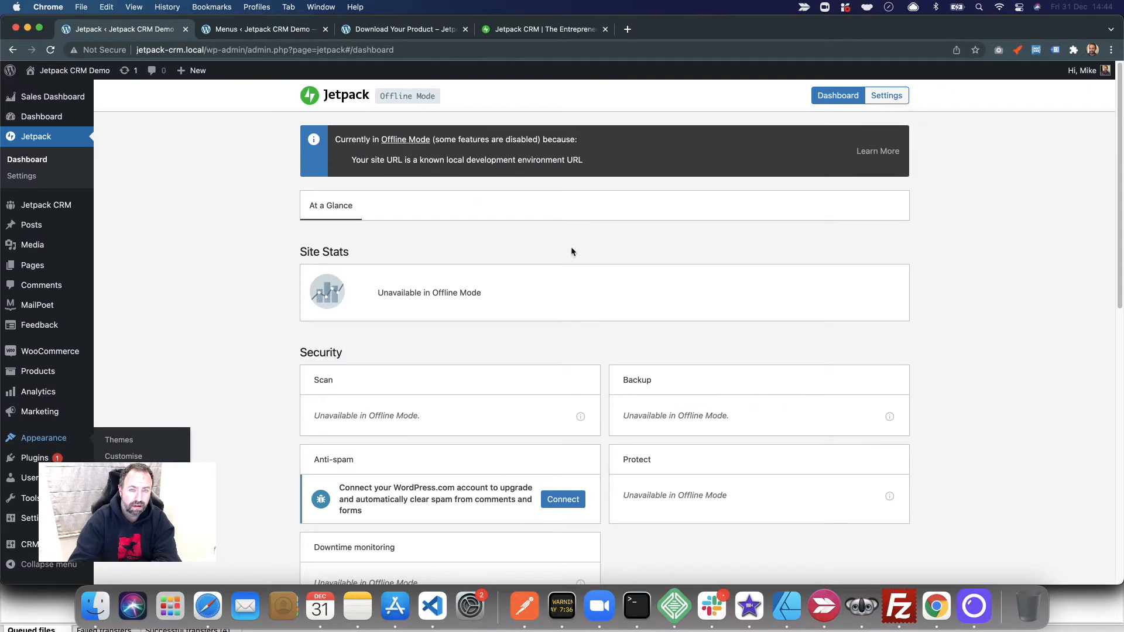
scroll("down", 3)
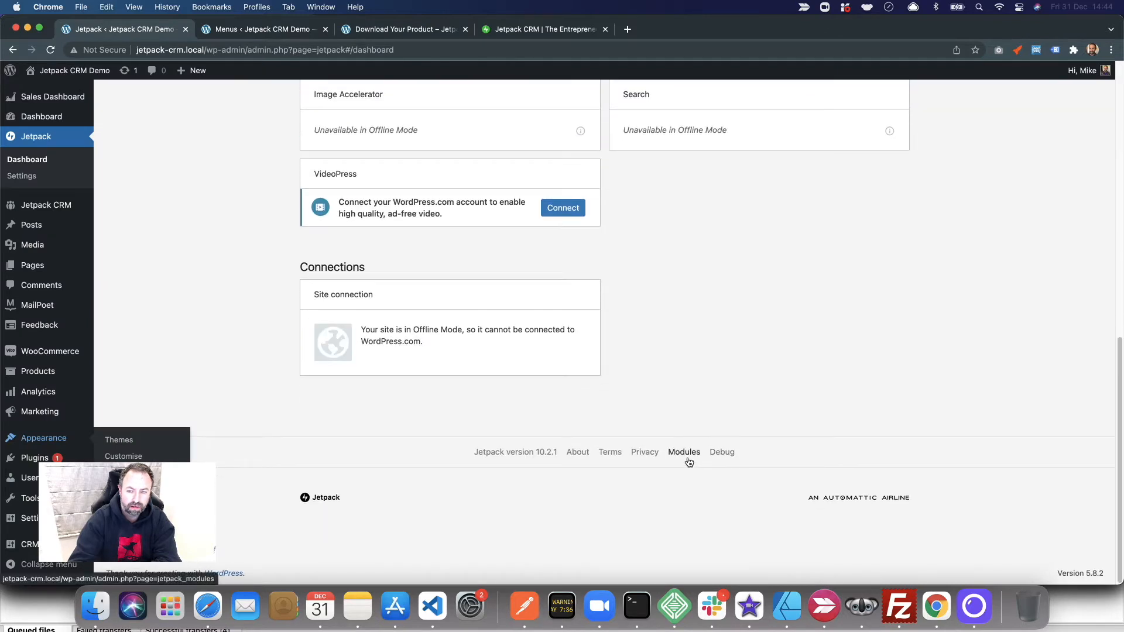
left_click(682, 452)
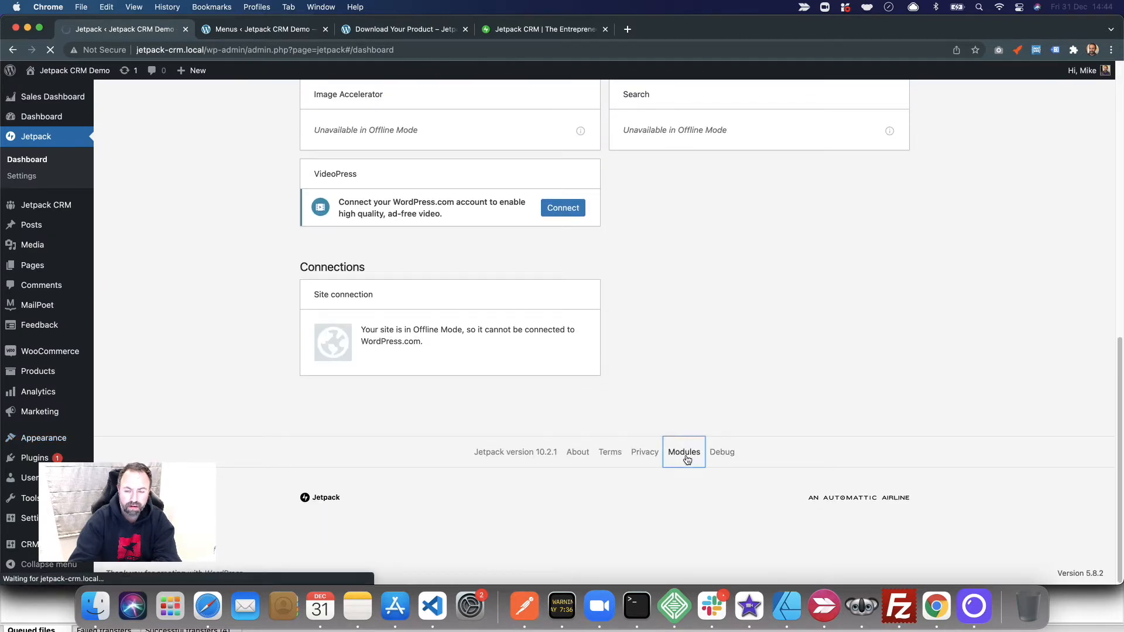
left_click(683, 452)
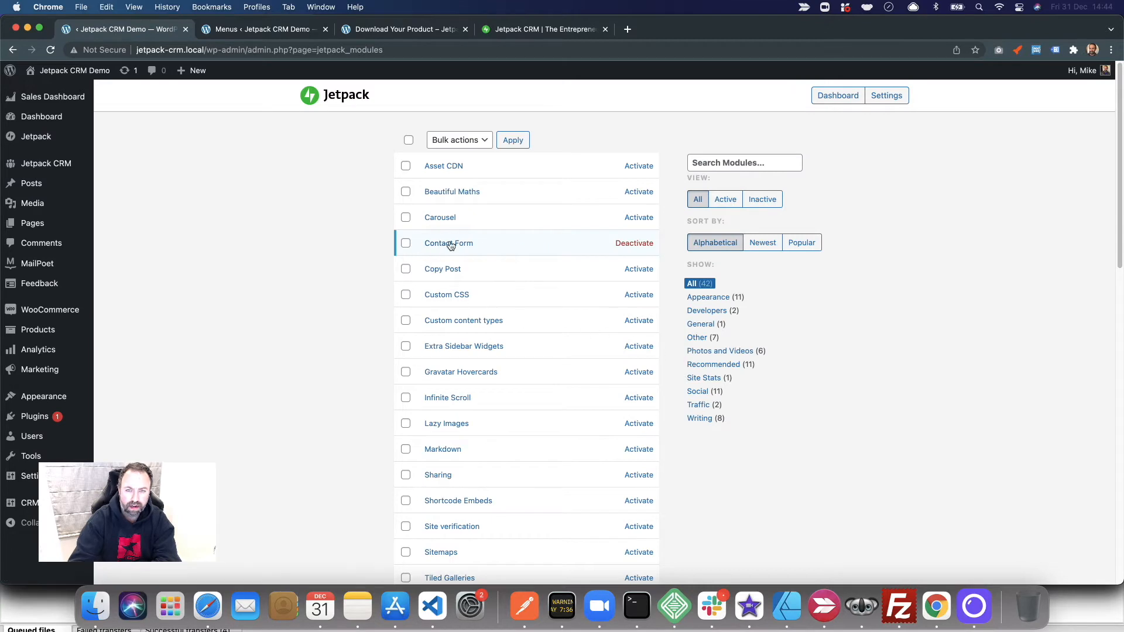
mouse_move(626, 246)
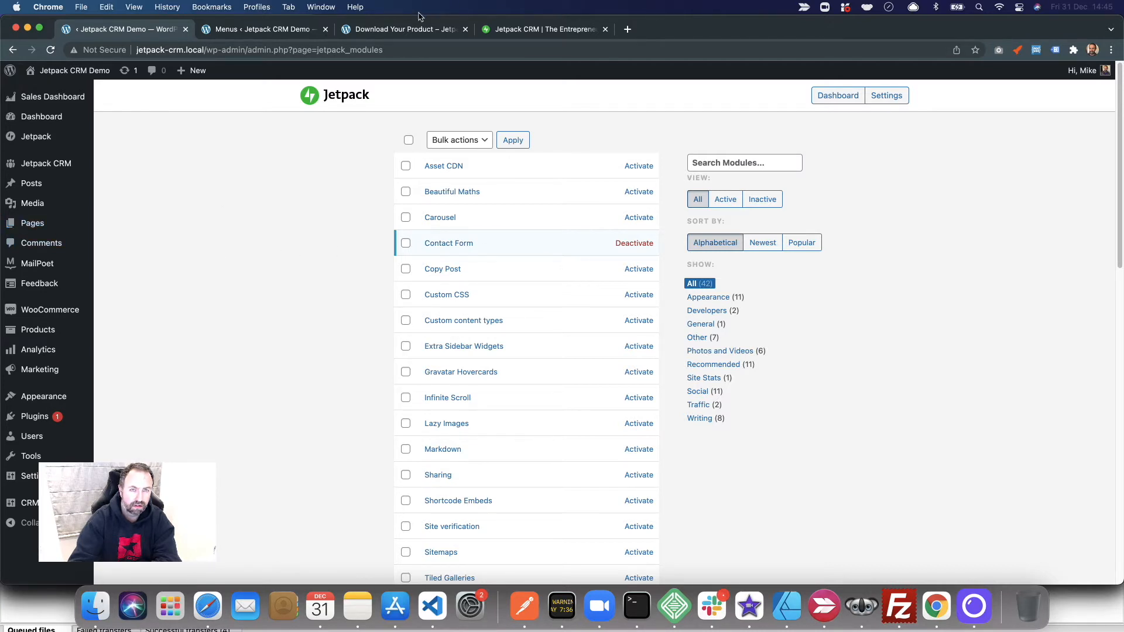
Step: Bring the Download Gate page into the block editor from the All Pages list
left_click(33, 222)
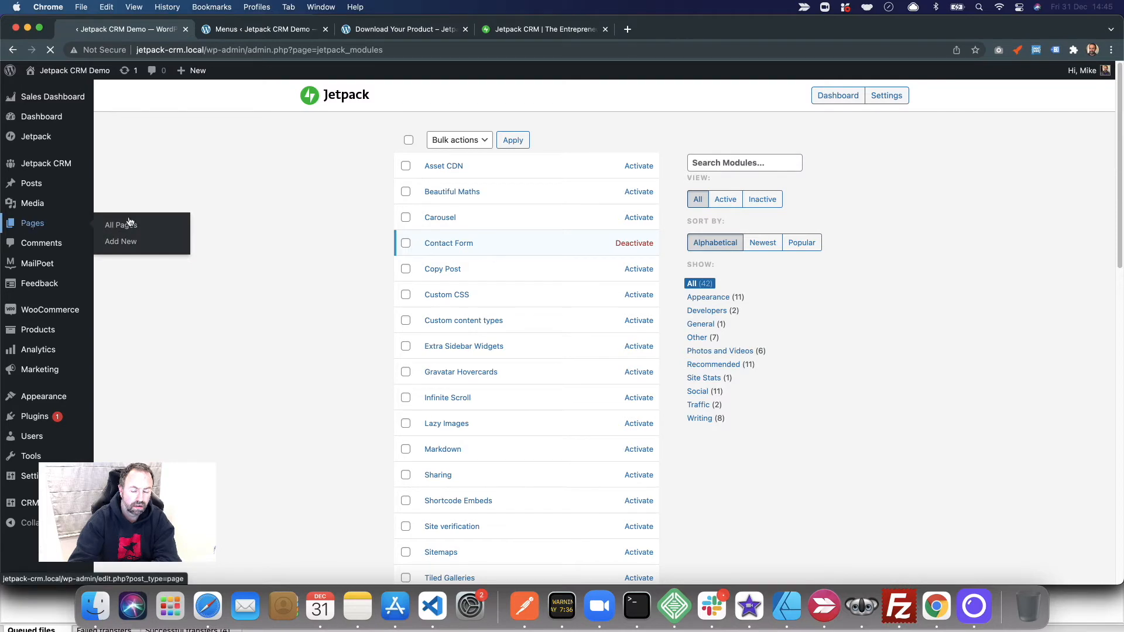
left_click(119, 225)
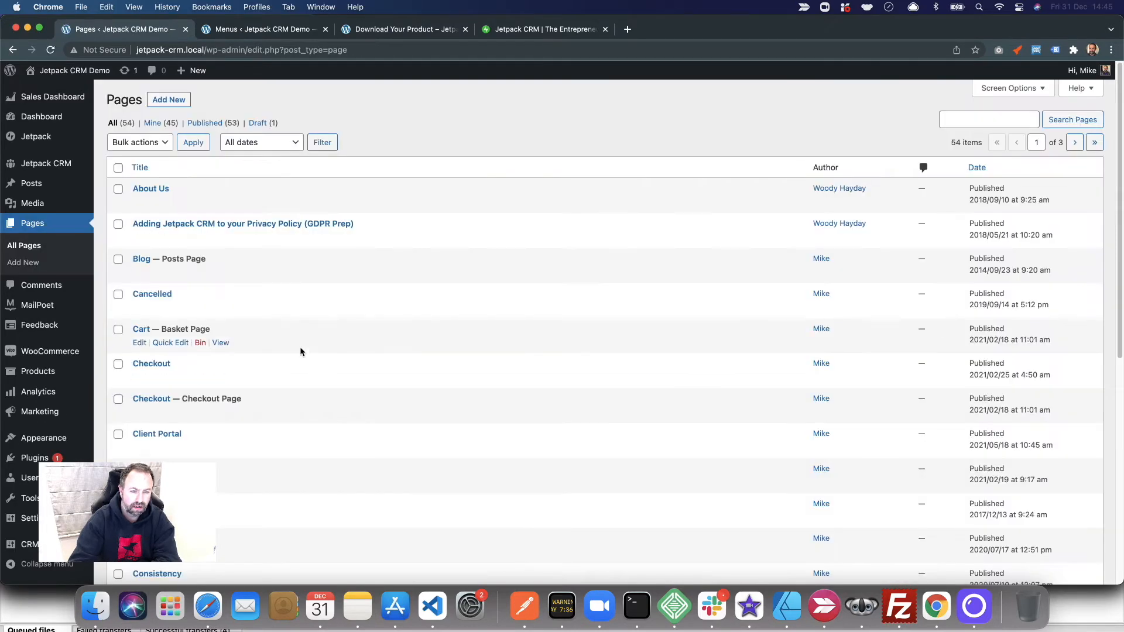
left_click(139, 438)
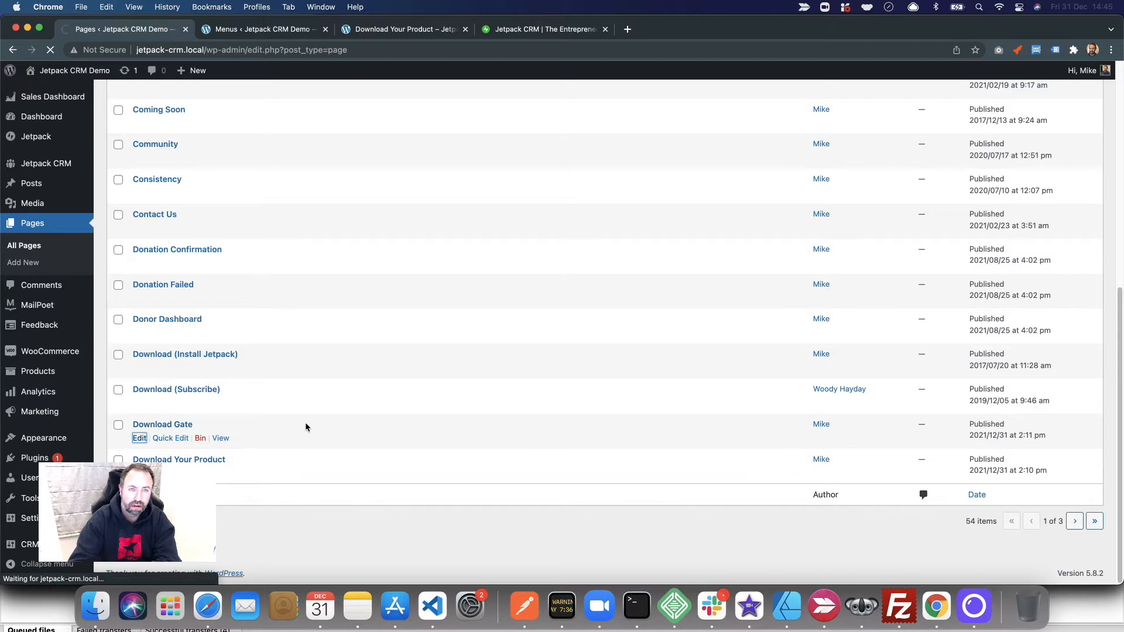
left_click(139, 438)
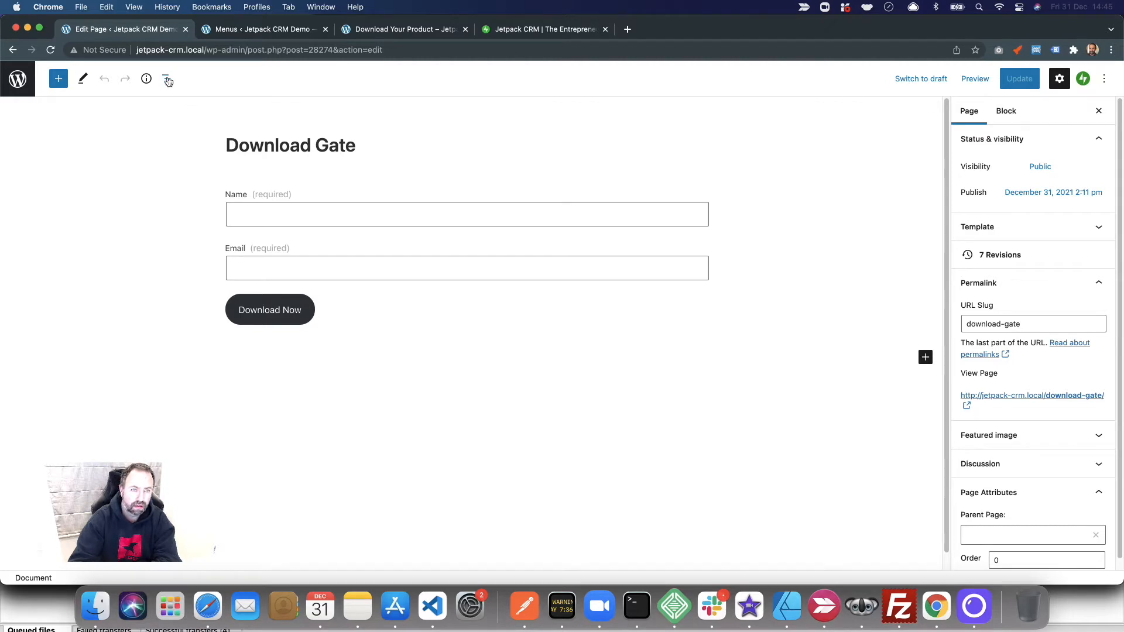
Step: Select the Form block in List view to show its redirect-on-submission setting
left_click(167, 79)
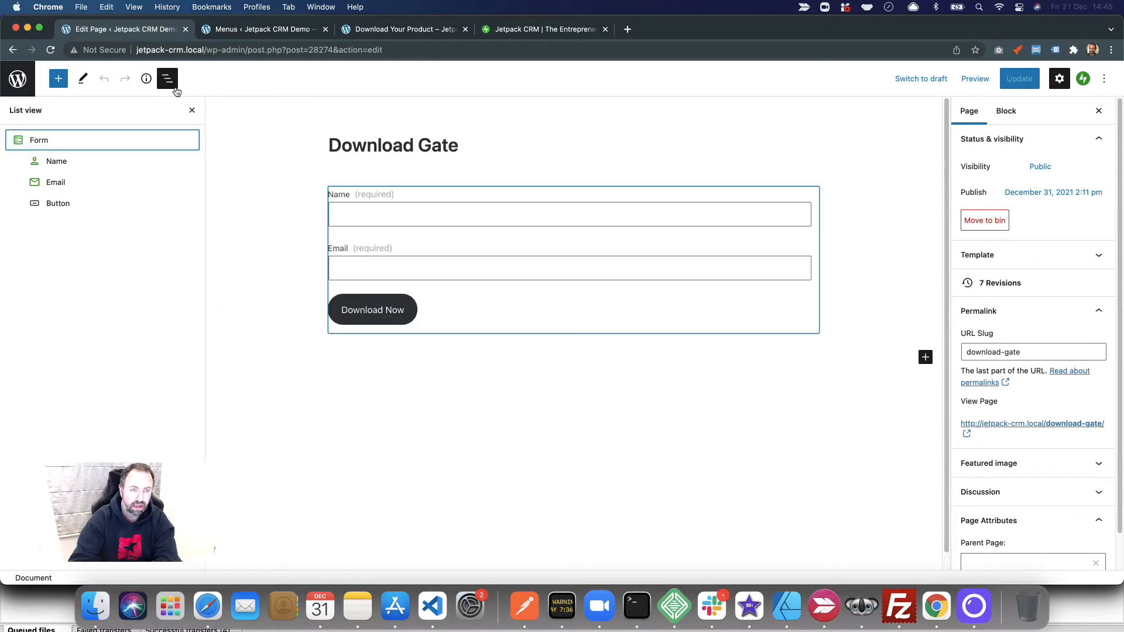
left_click(39, 139)
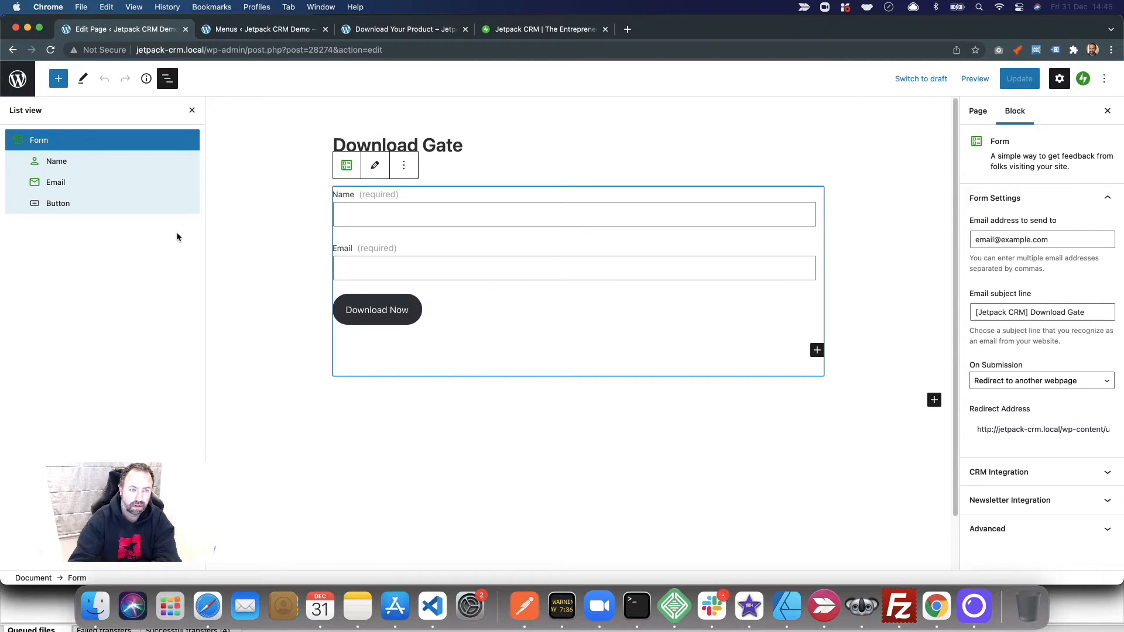
mouse_move(519, 301)
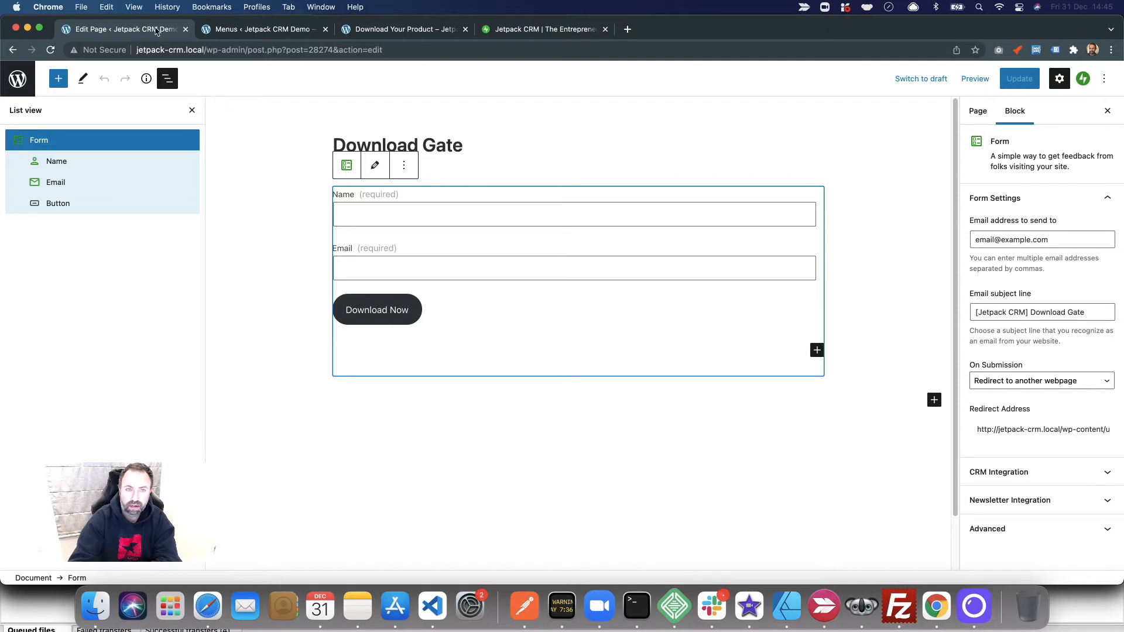
Step: Redirect the form on submission to the download-your-product URL and update the page
left_click(401, 29)
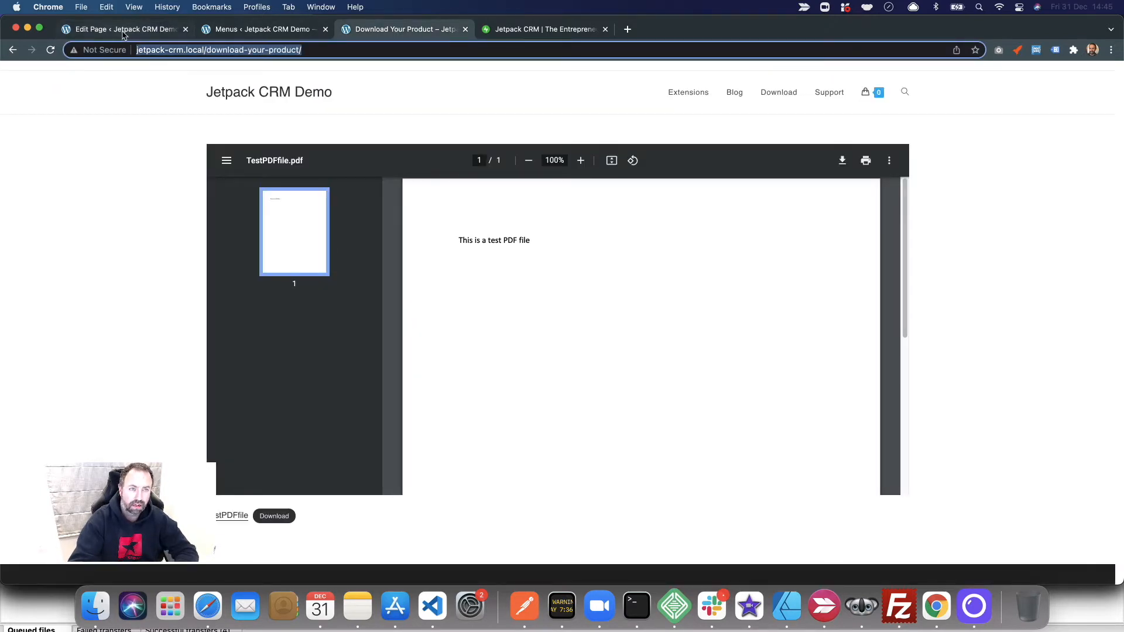
left_click(121, 28)
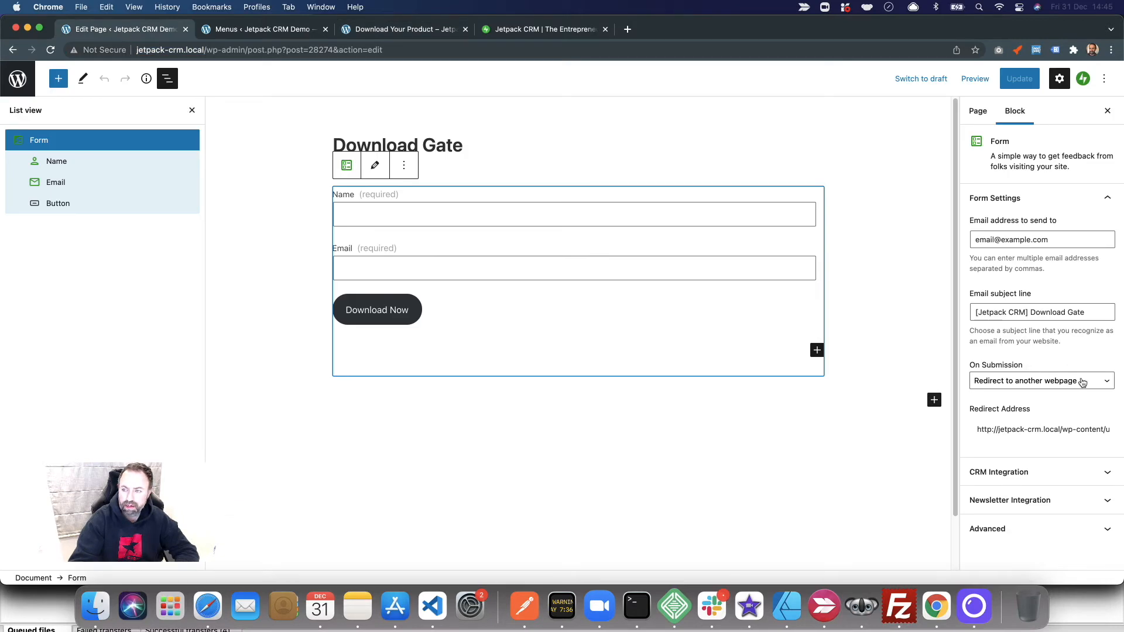
left_click(1041, 381)
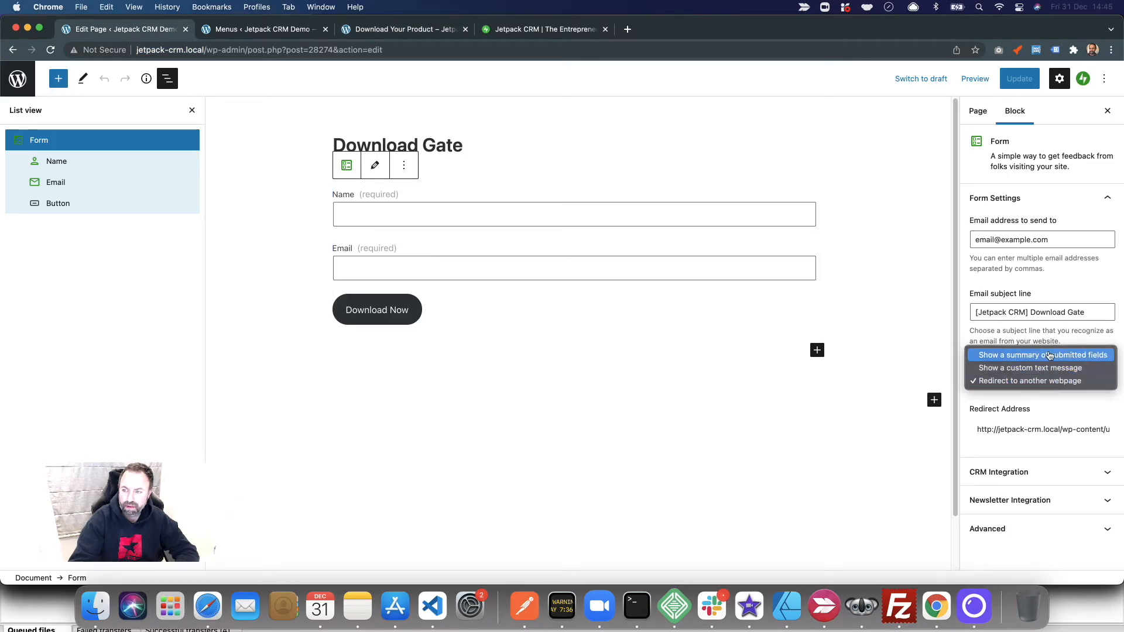
mouse_move(1011, 362)
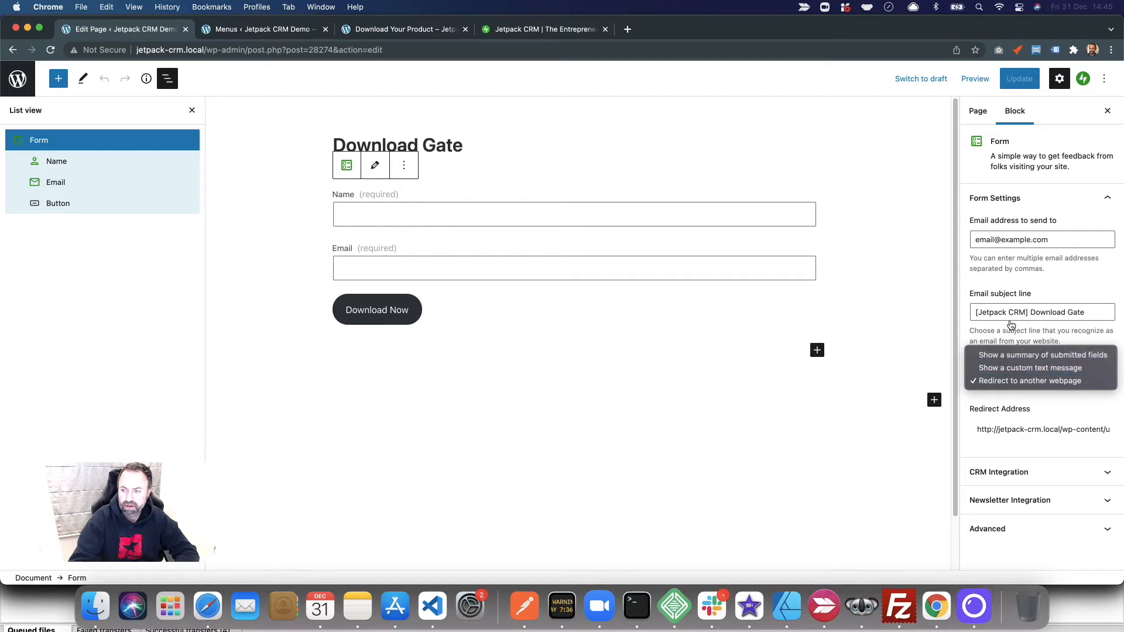
left_click(1031, 381)
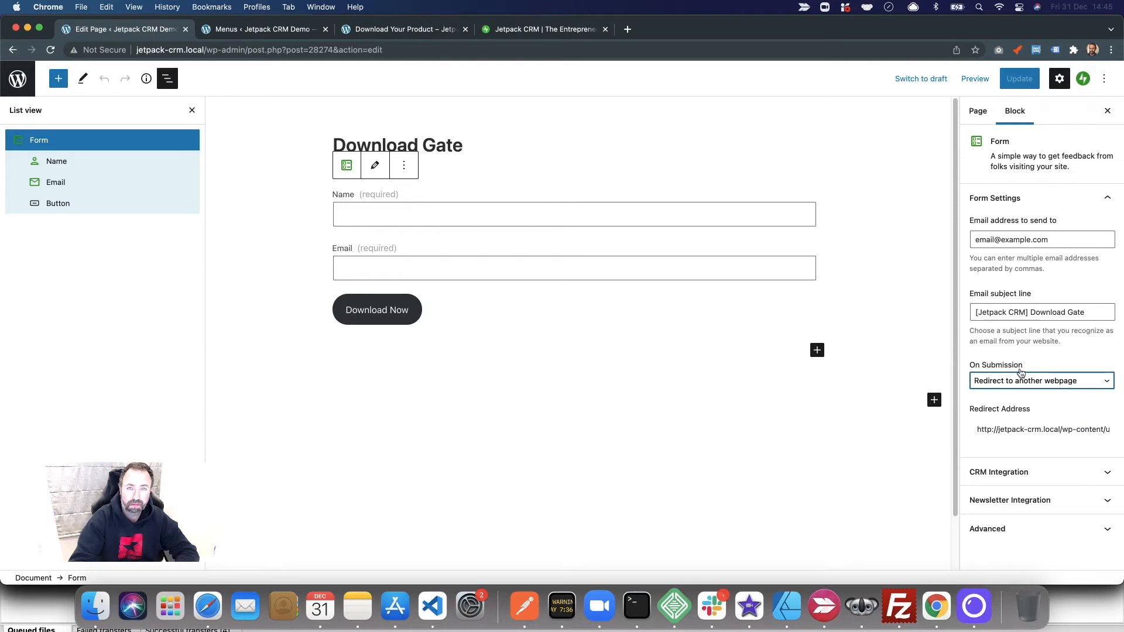
left_click(1040, 429)
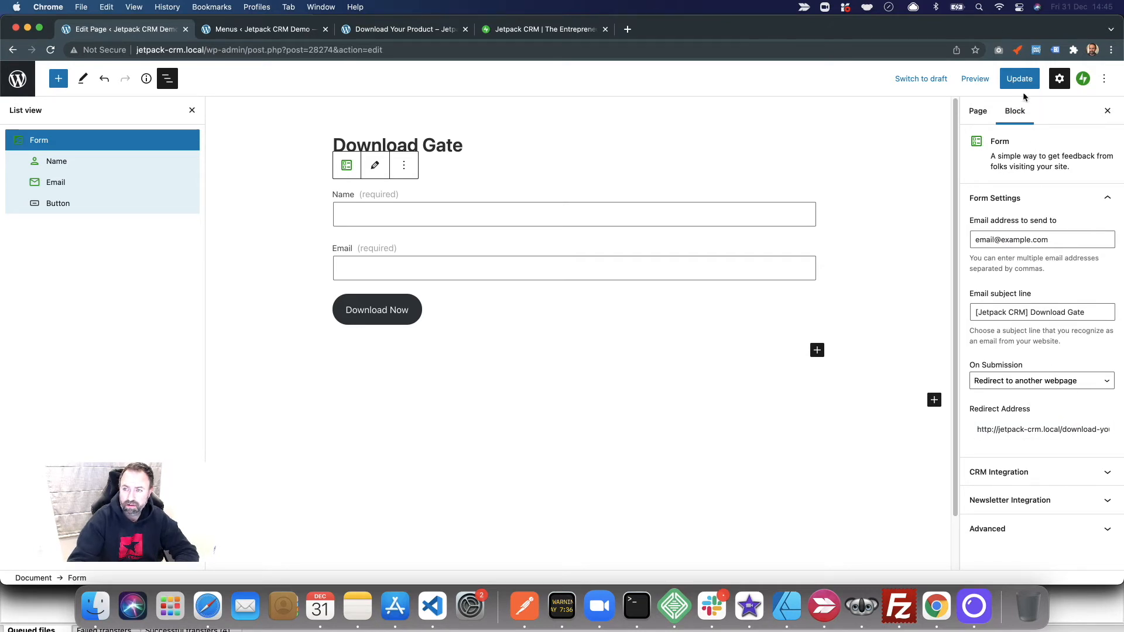
left_click(1019, 79)
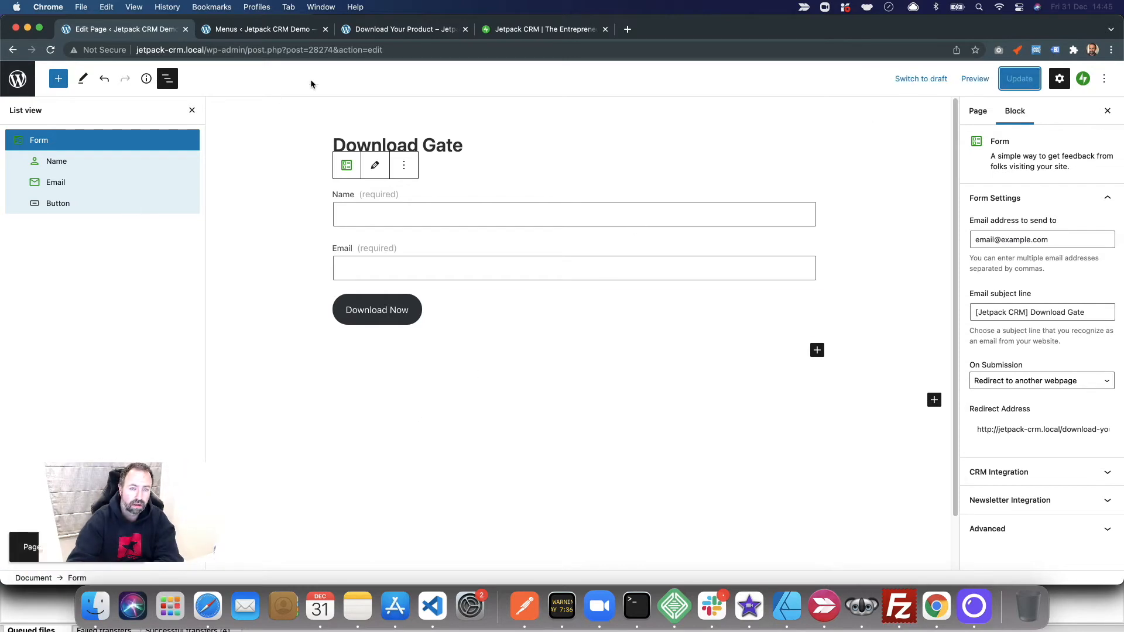
mouse_move(508, 85)
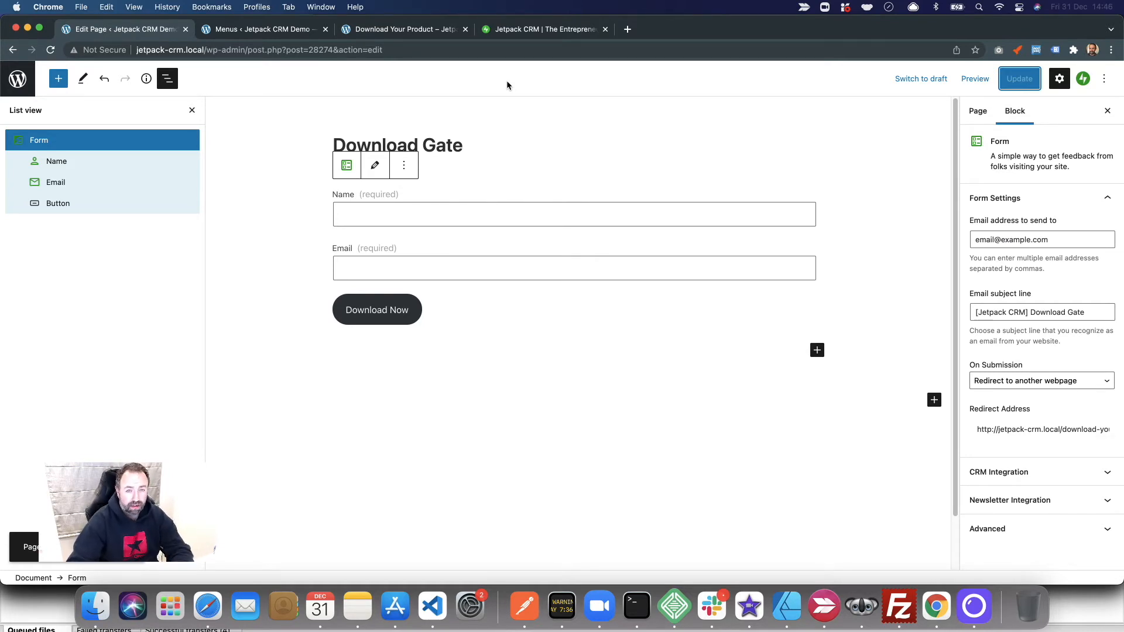
mouse_move(349, 126)
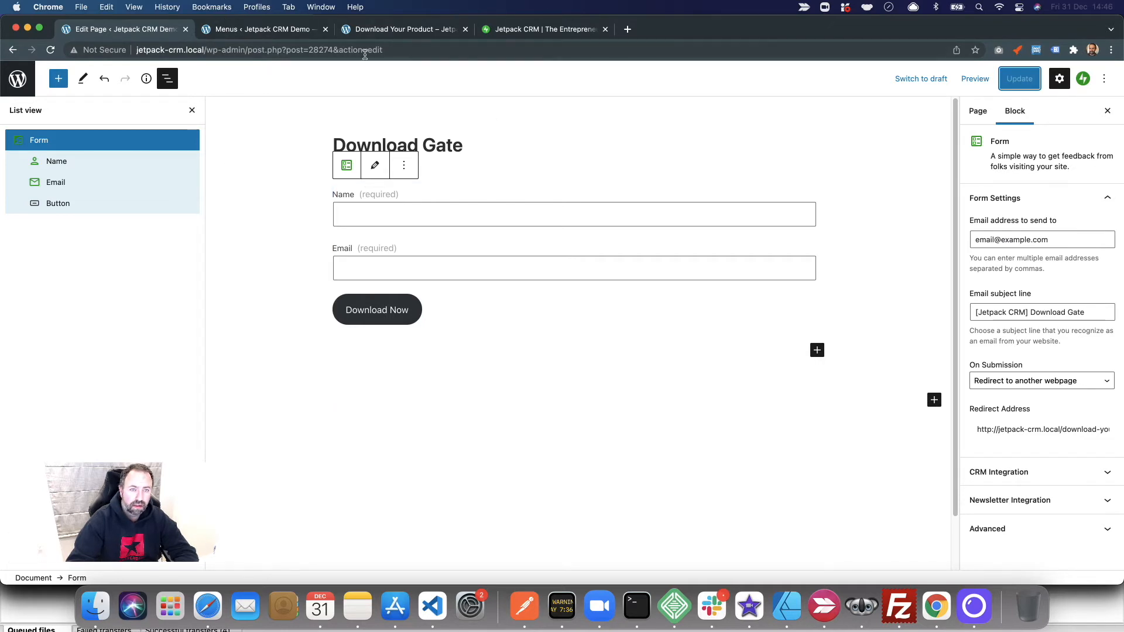
Step: Add the Download Gate page to the main menu and position it
left_click(261, 29)
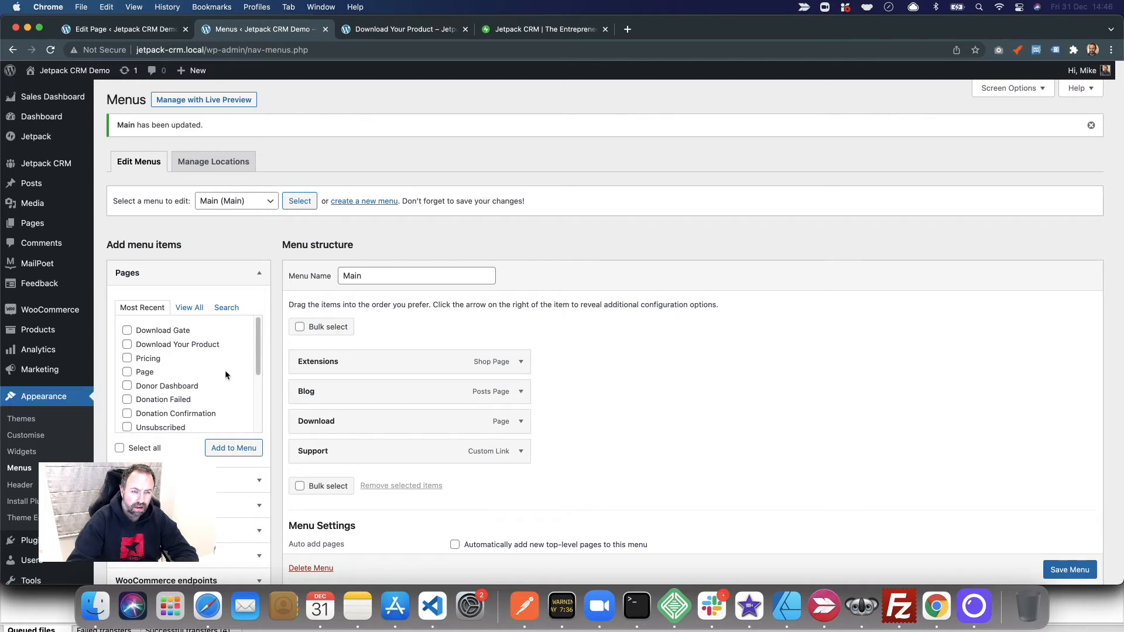
left_click(126, 330)
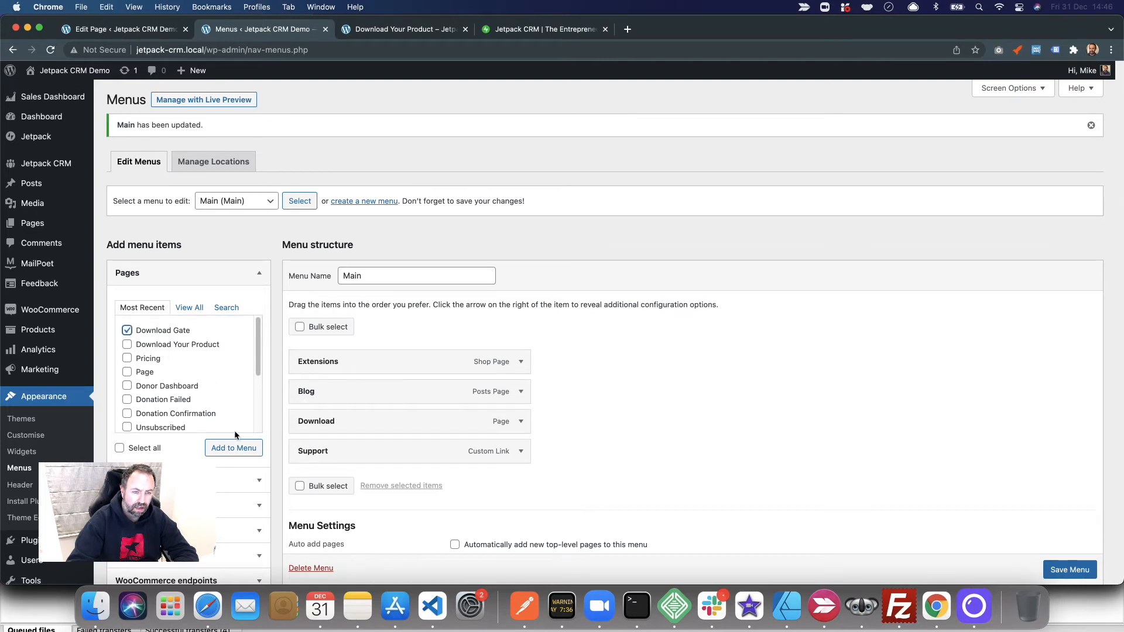
left_click(234, 447)
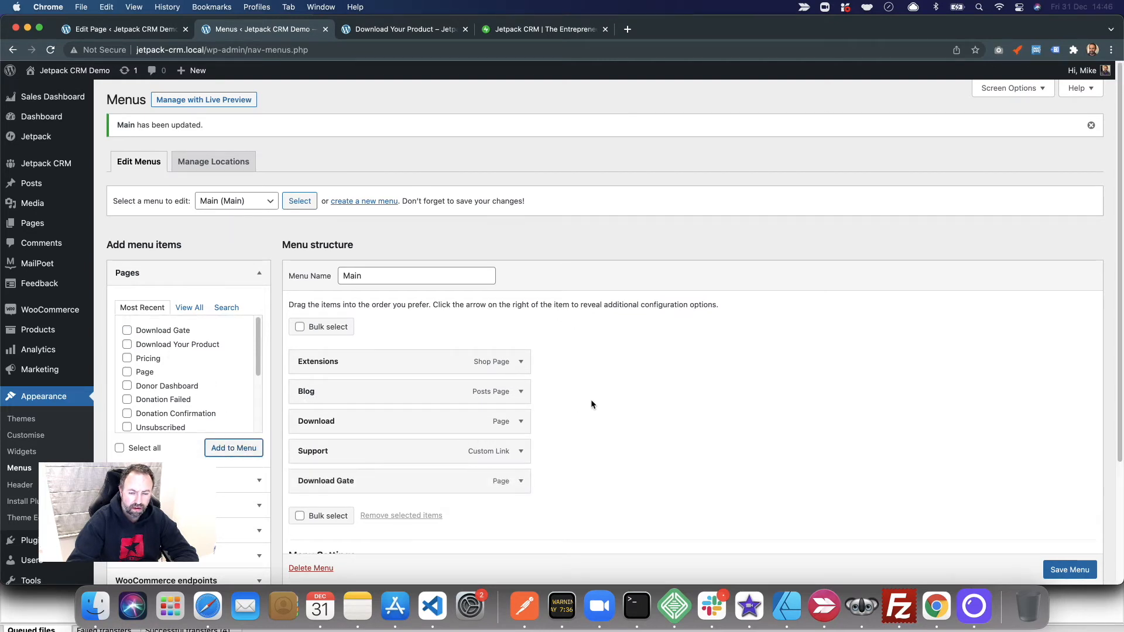
left_click(520, 422)
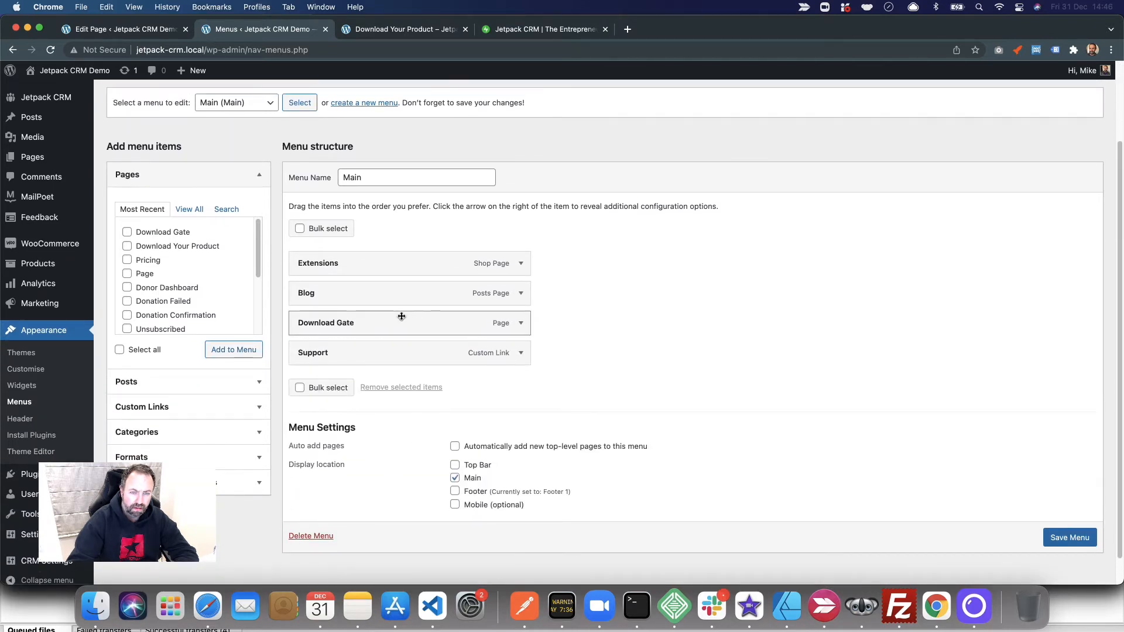
Step: Label the new item 'Download', replace the old item and save the menu
left_click(521, 324)
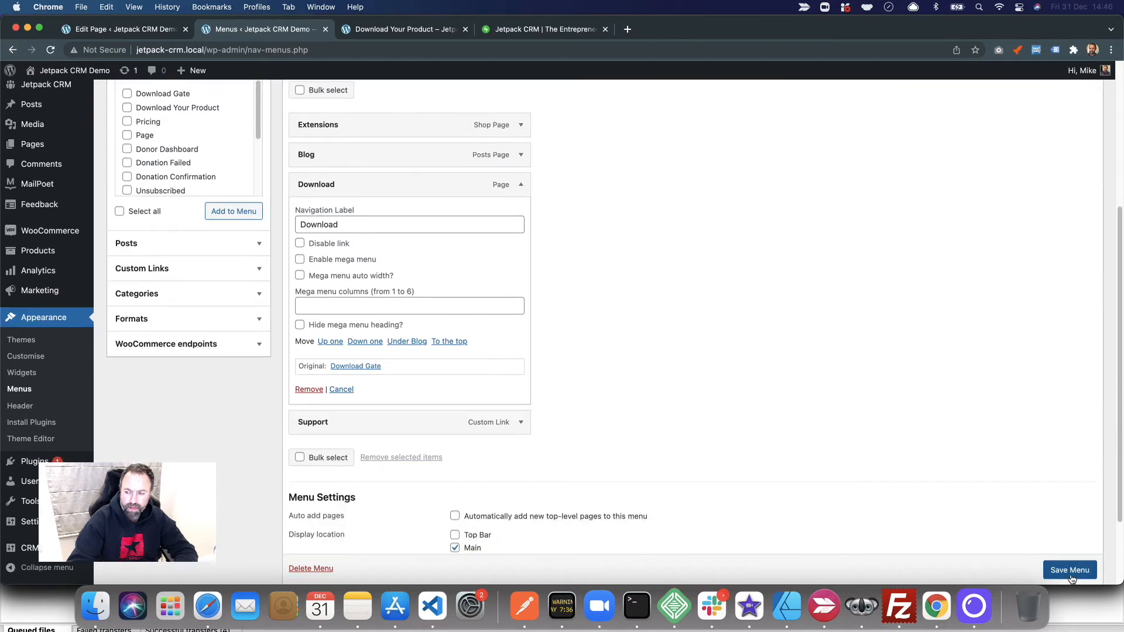
left_click(1069, 569)
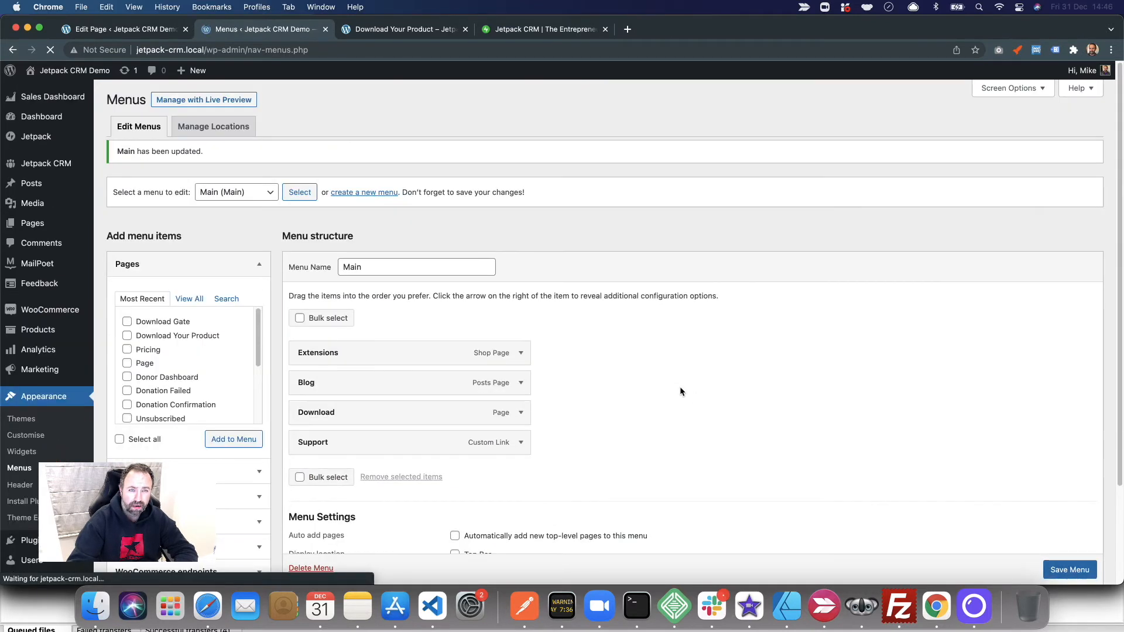
left_click(402, 29)
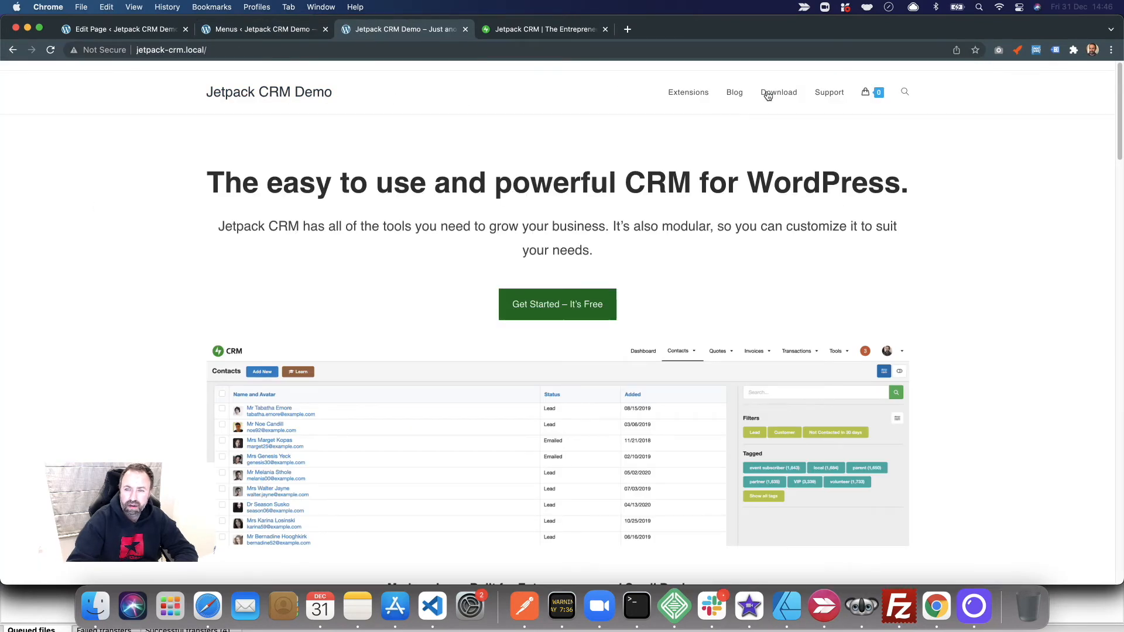
Step: Reach the Download Gate form via the menu link and confirm Jetpack CRM integration is enabled
left_click(779, 91)
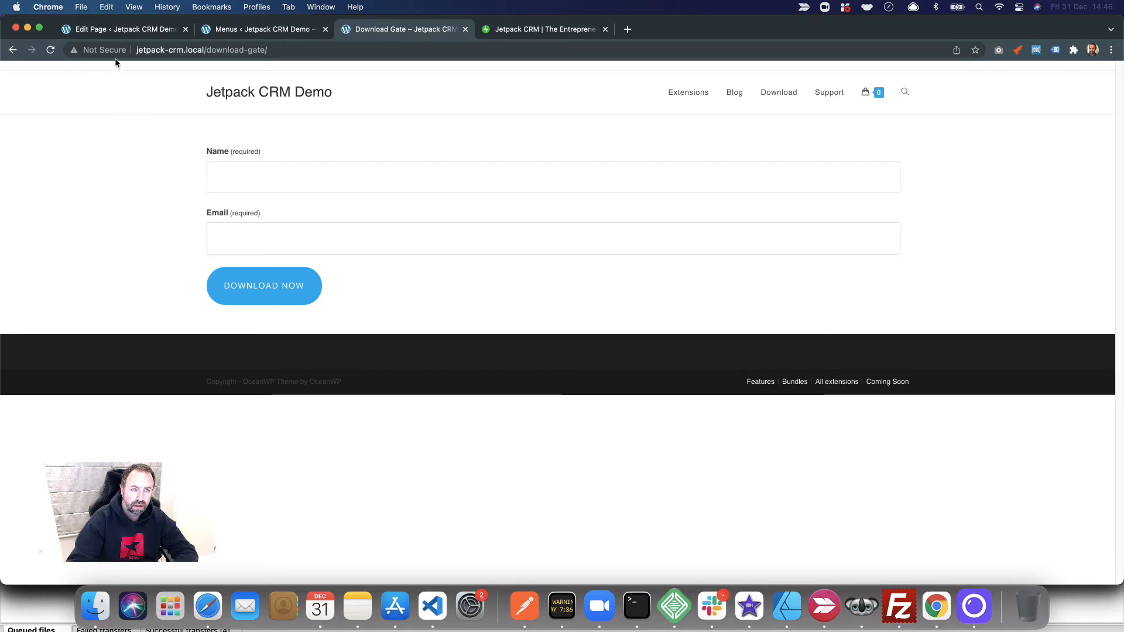
left_click(122, 28)
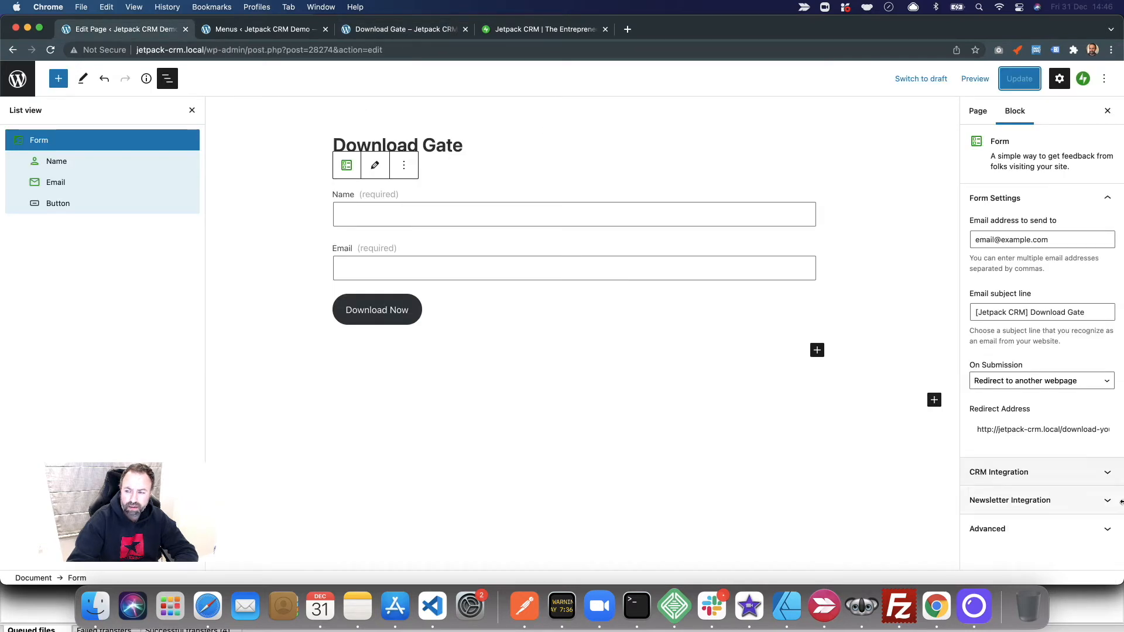
left_click(1043, 472)
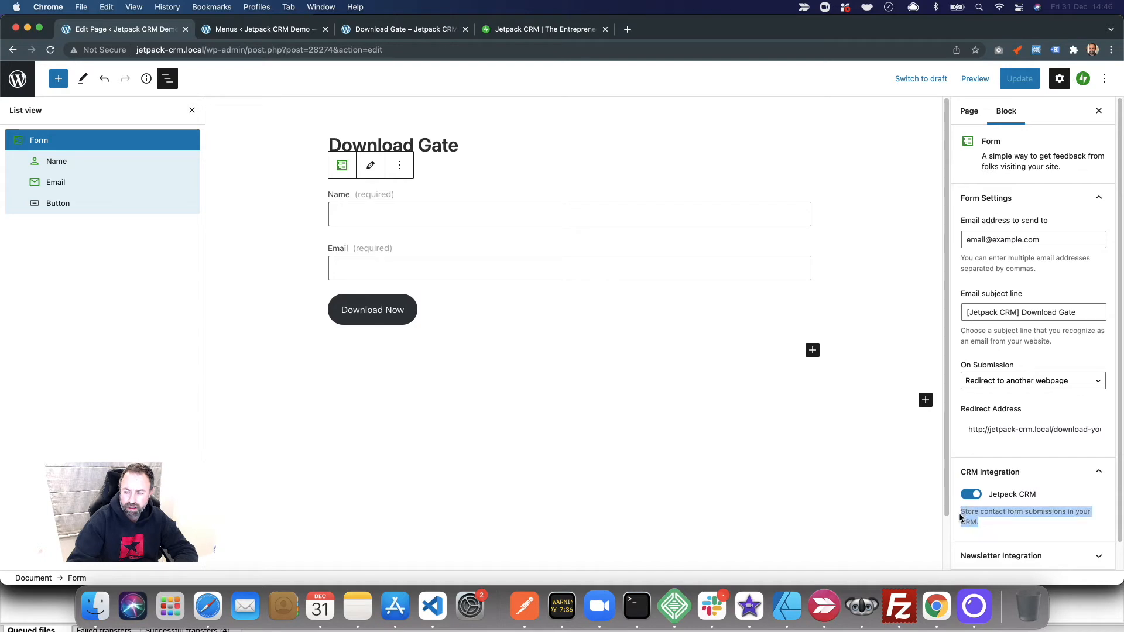
mouse_move(432, 95)
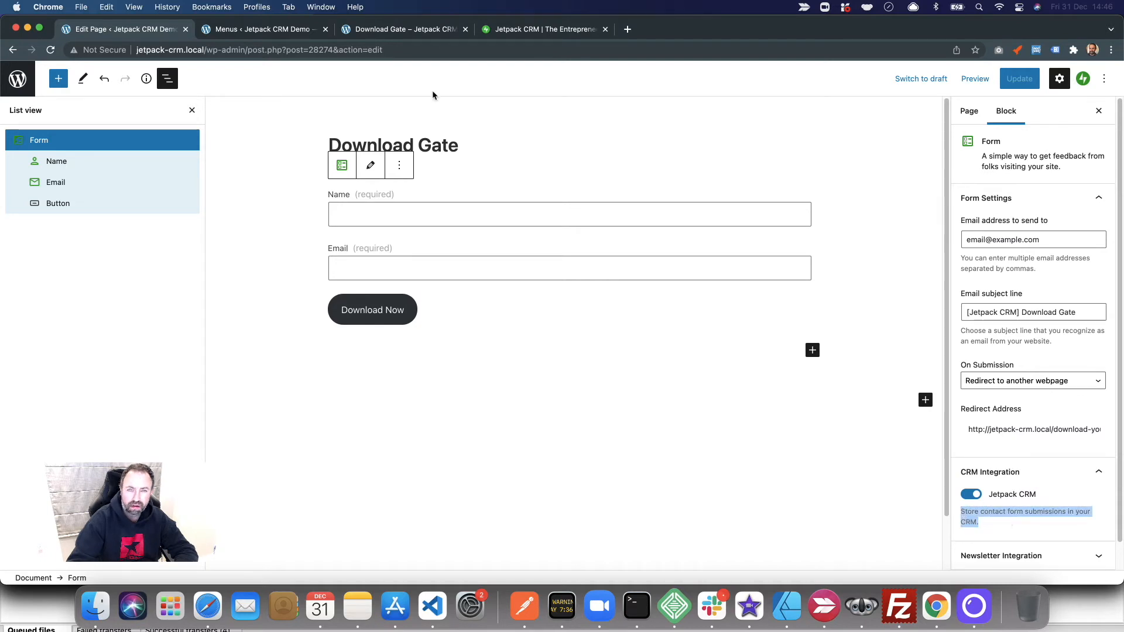
left_click(401, 29)
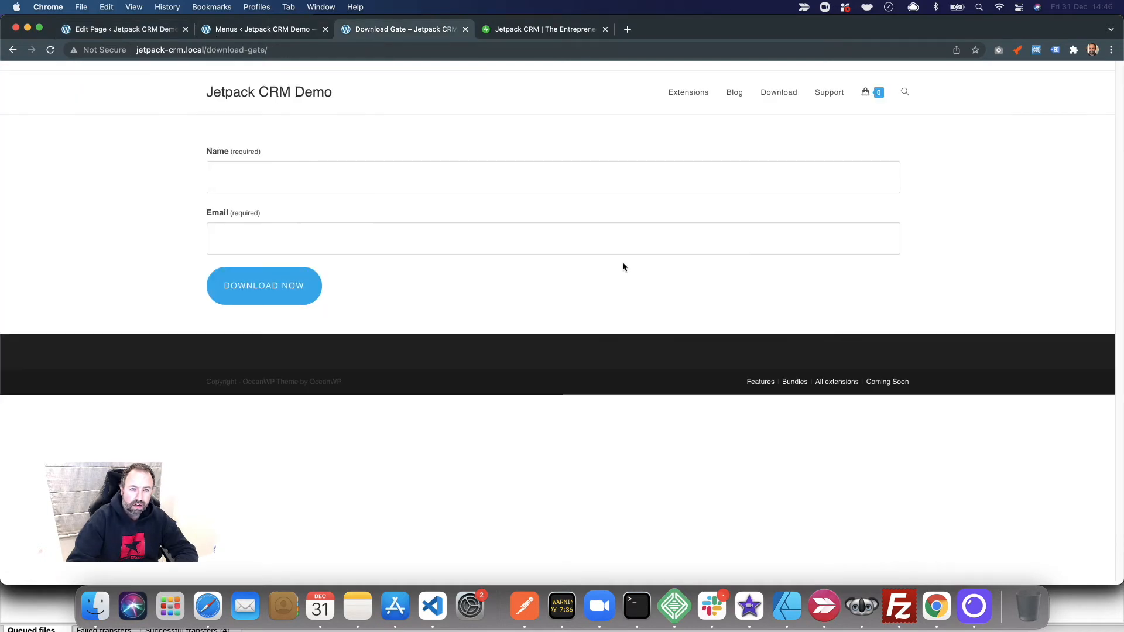
left_click(553, 177)
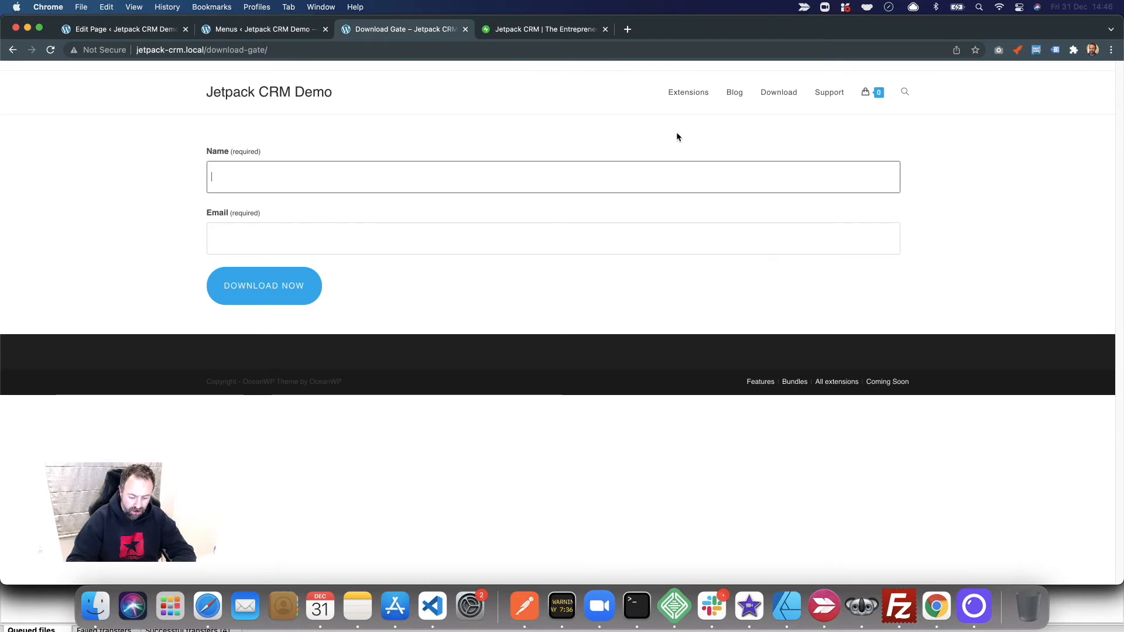
type("Mike Sto")
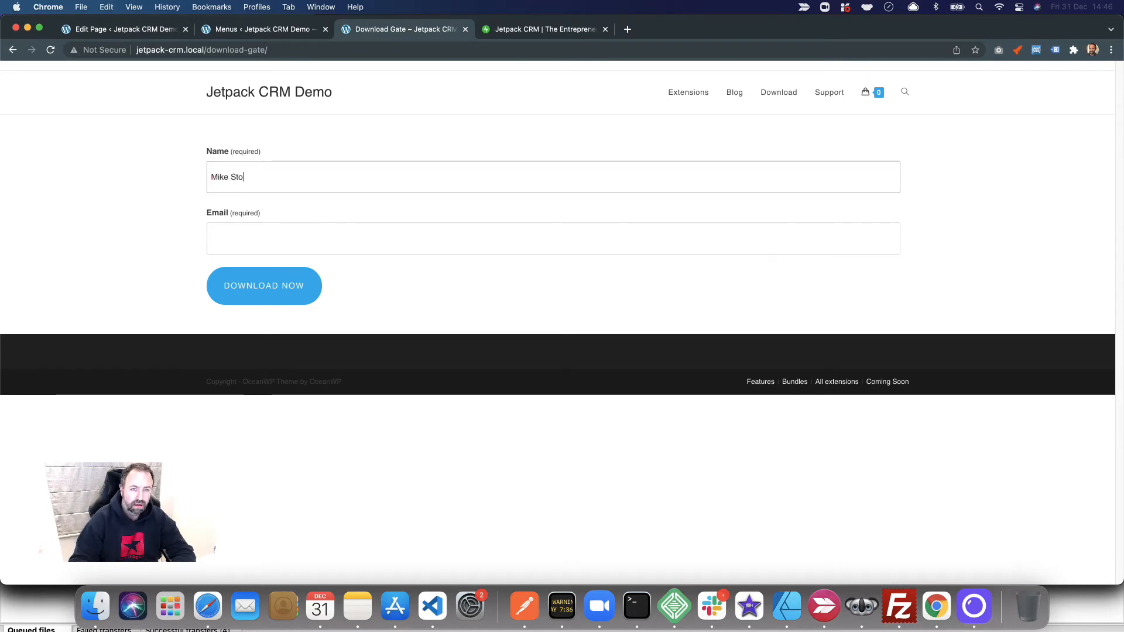
type("mike")
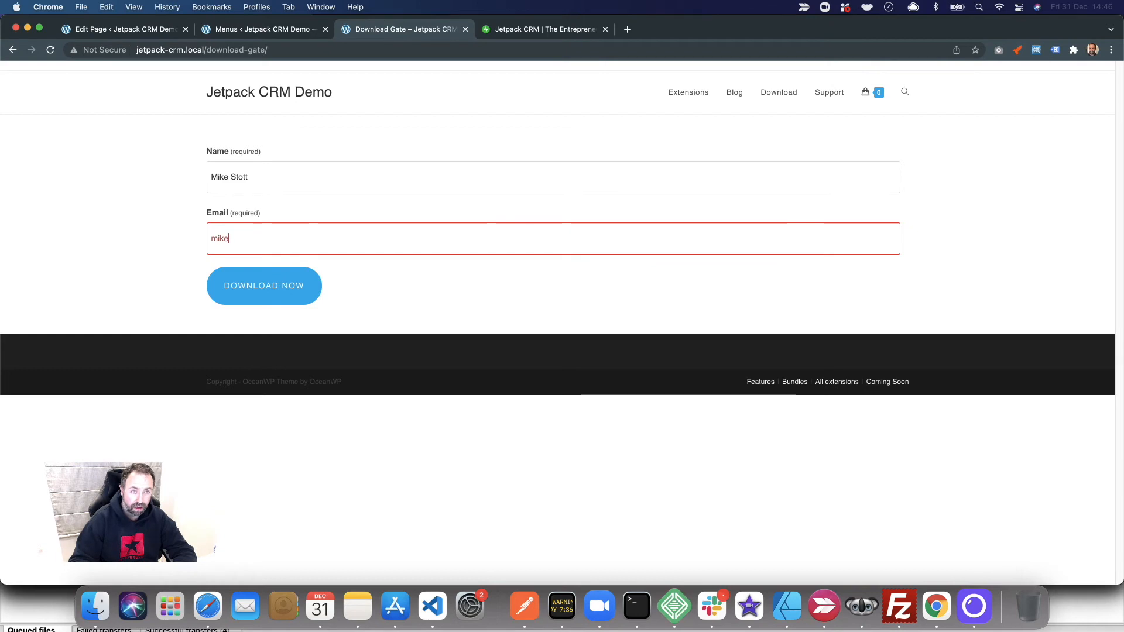
type("@example.com")
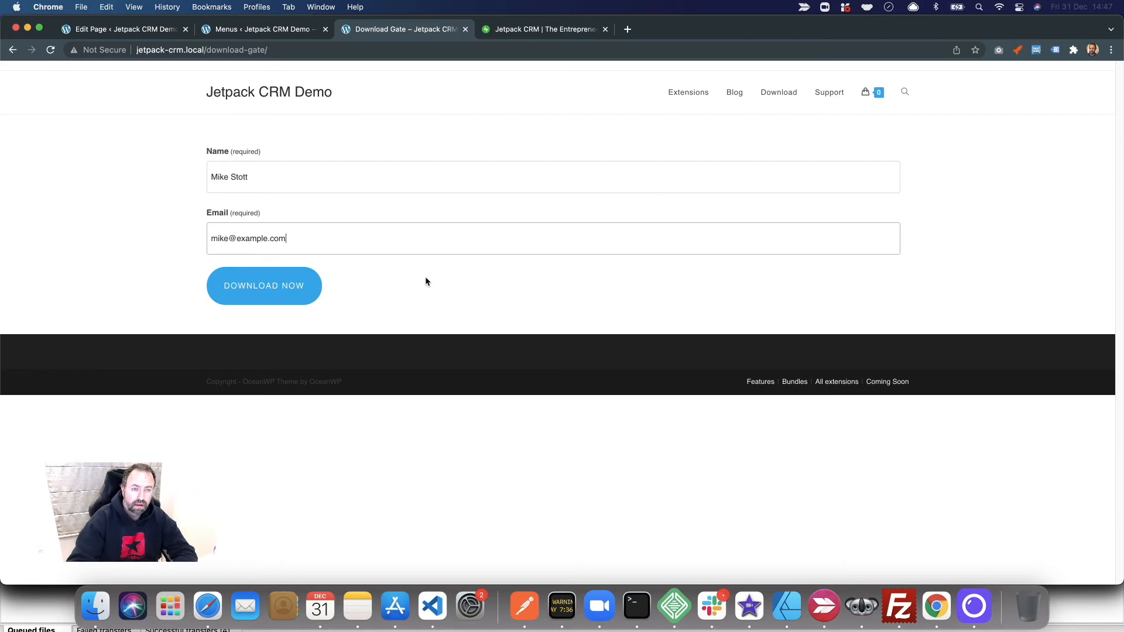
left_click(264, 286)
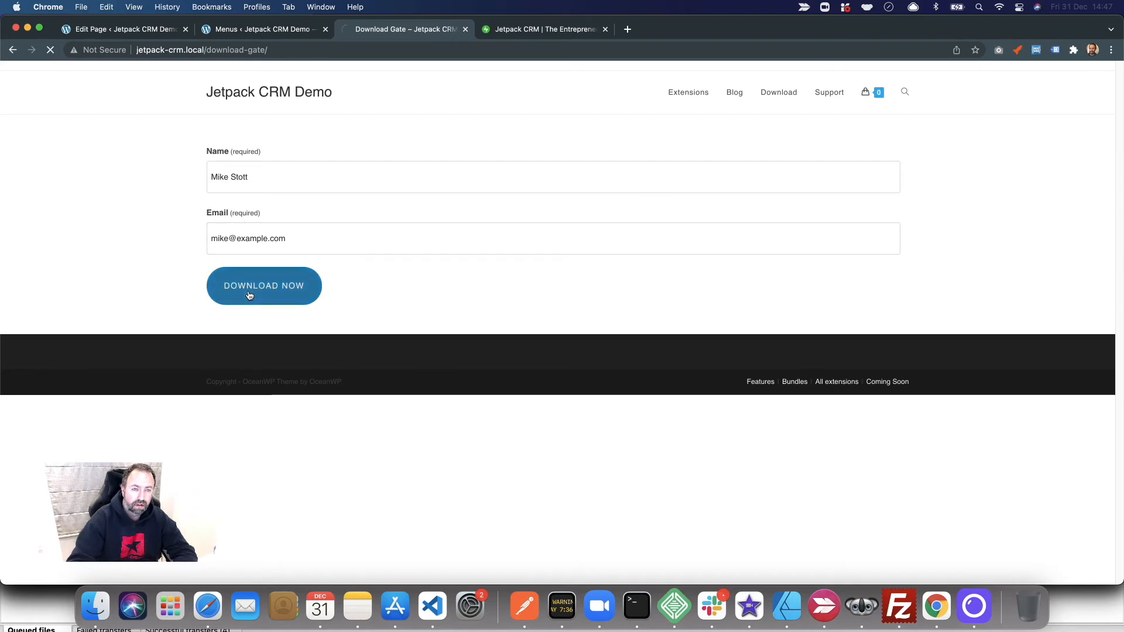
left_click(264, 286)
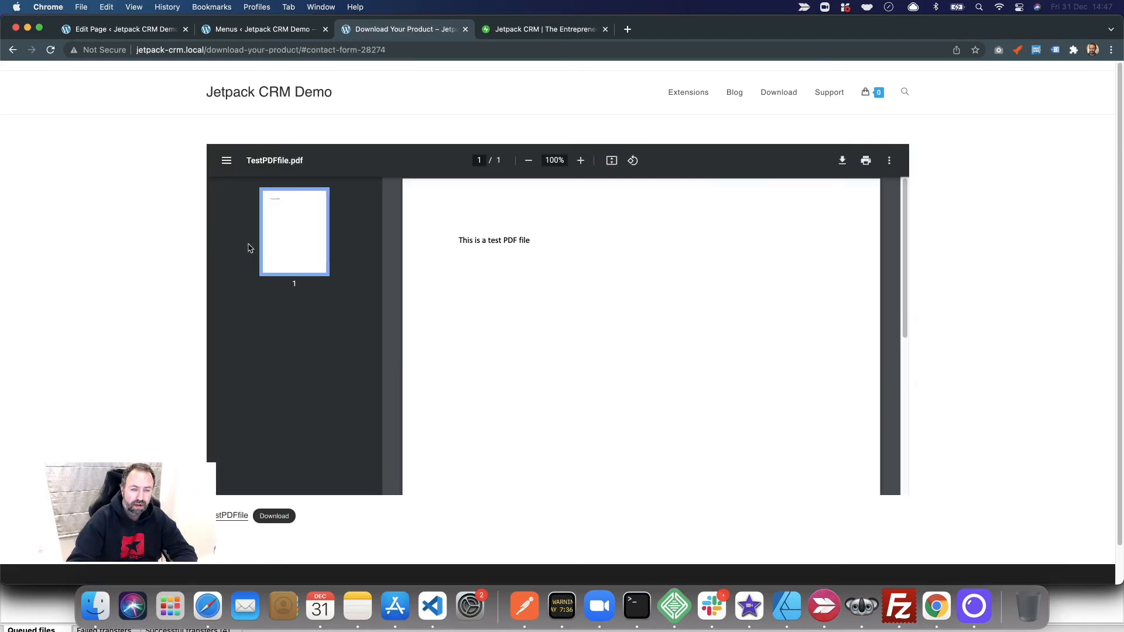
mouse_move(160, 400)
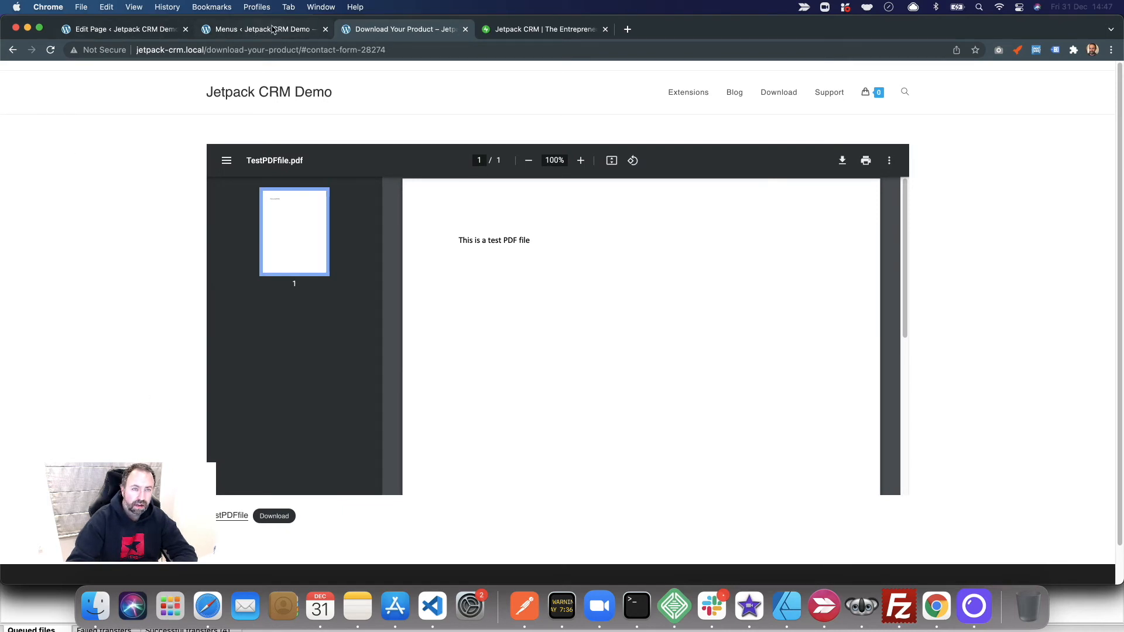
Step: View the new lead contact created by the submission in Jetpack CRM Contacts
left_click(258, 29)
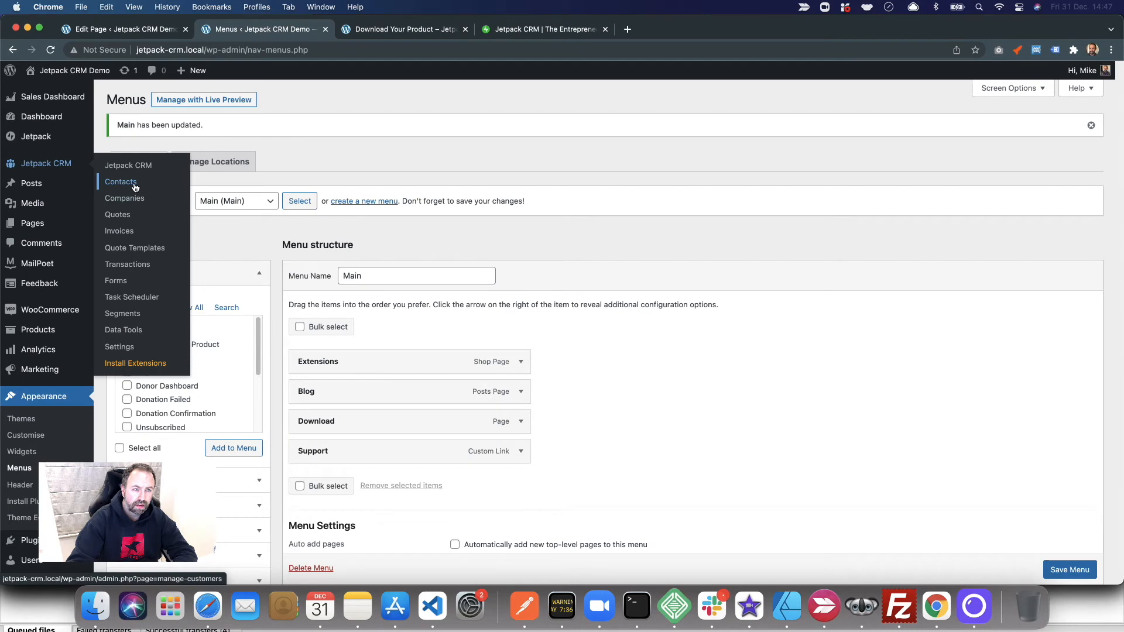
left_click(119, 182)
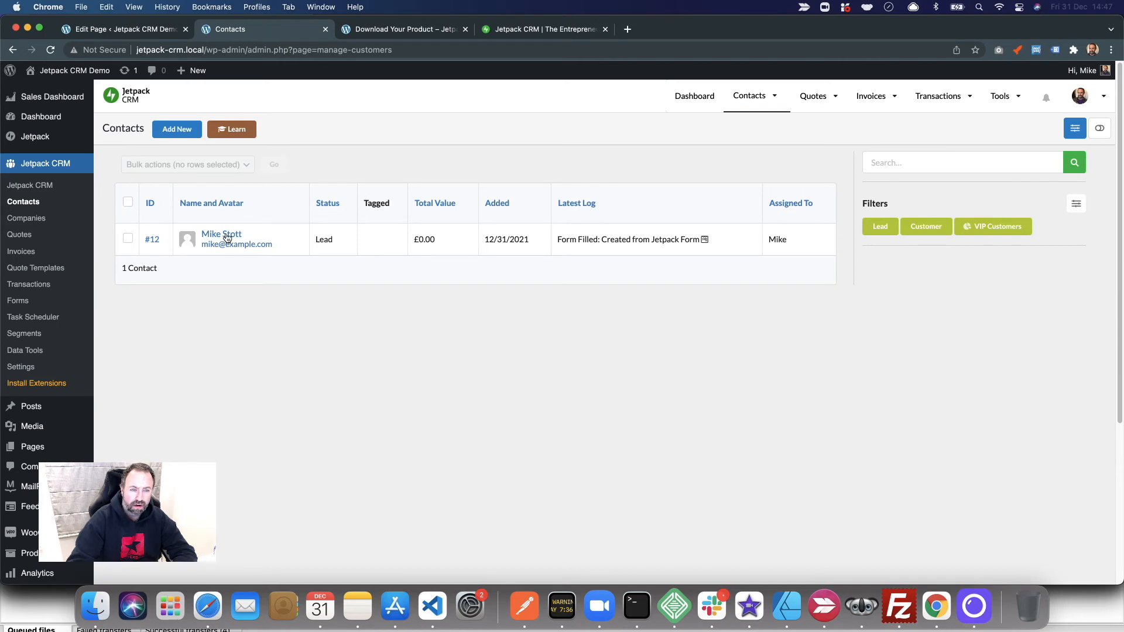
left_click(221, 234)
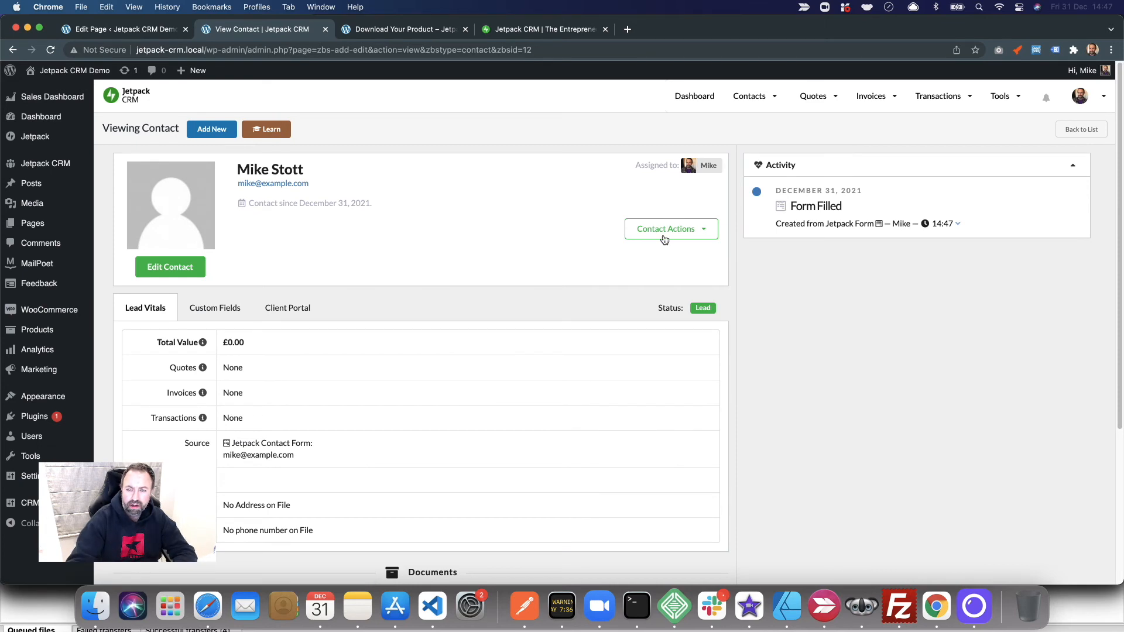
Step: Review the contact's available actions, then move to the Jetpack CRM website
left_click(670, 228)
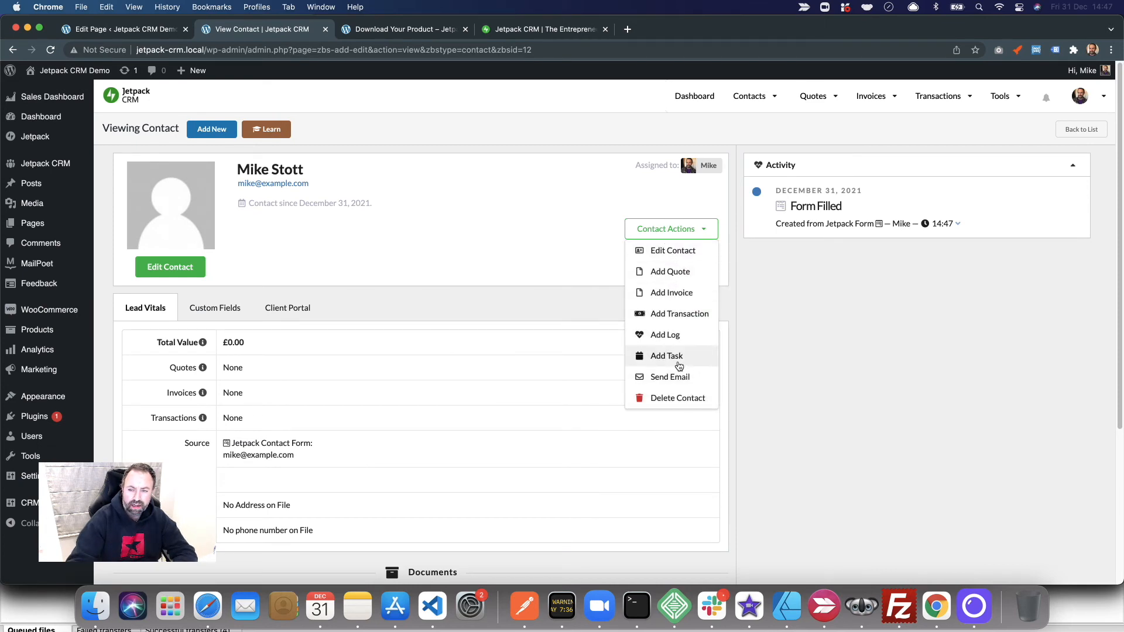
left_click(913, 389)
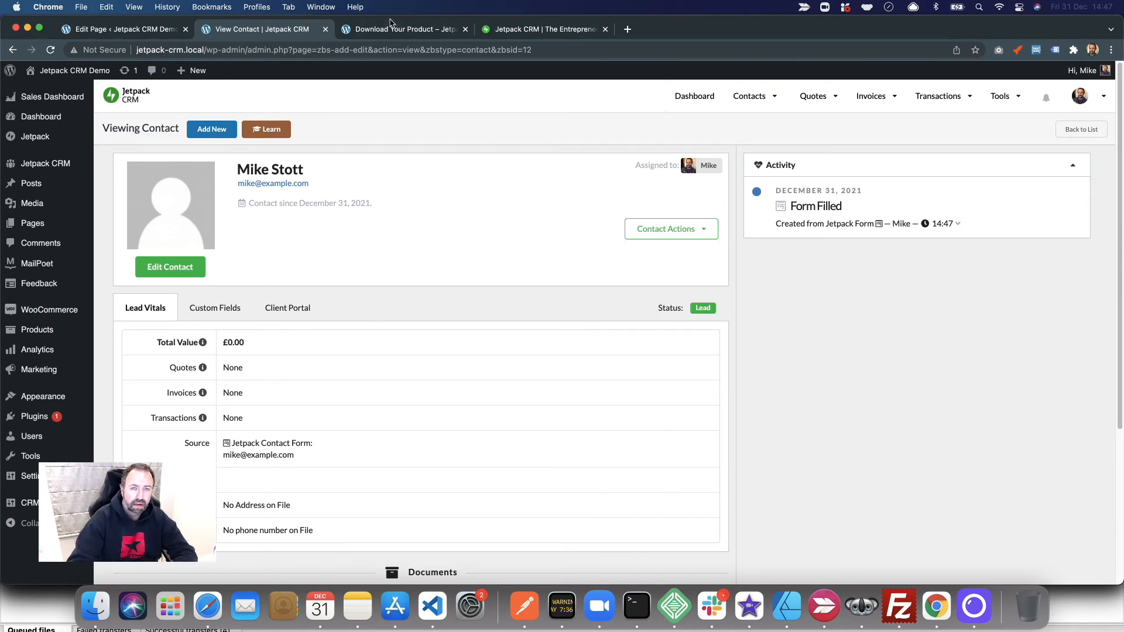
mouse_move(461, 172)
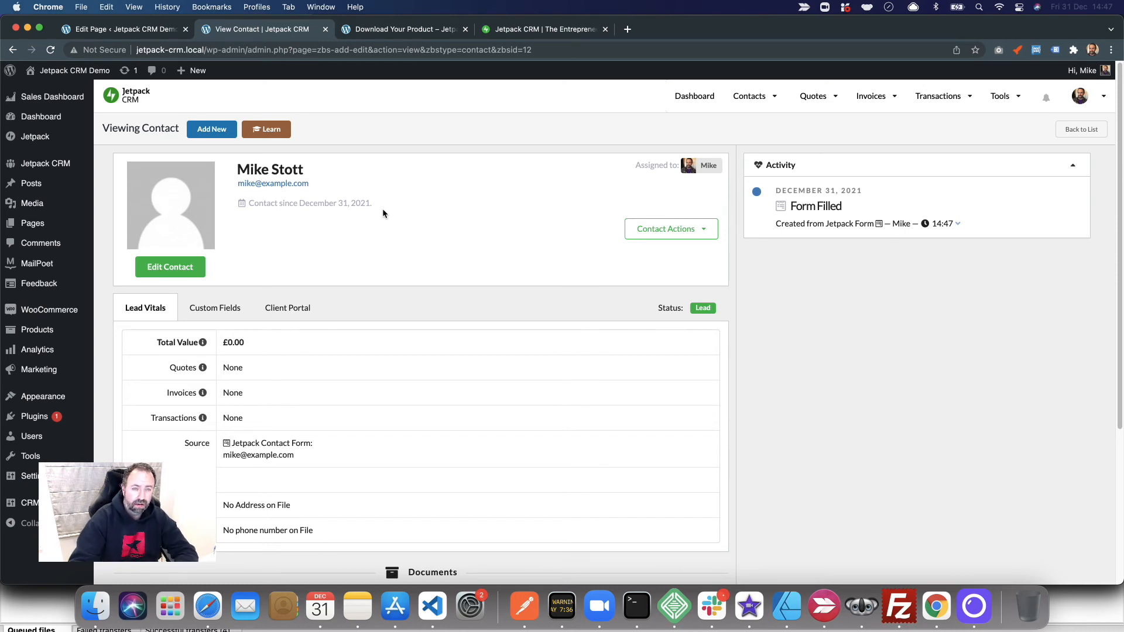
mouse_move(420, 206)
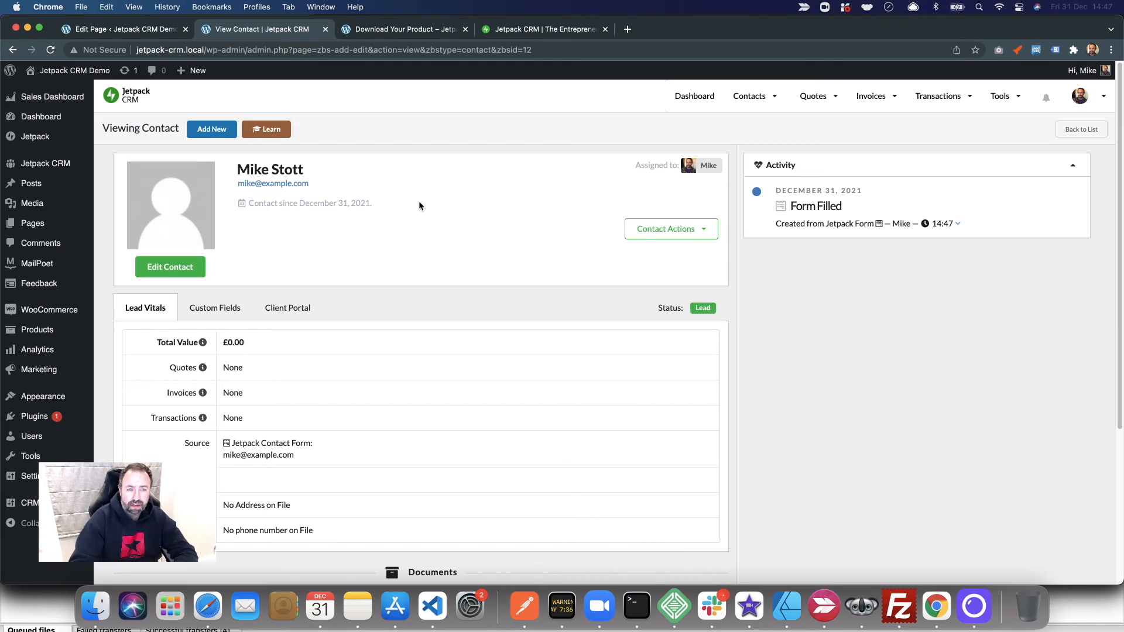
left_click(542, 28)
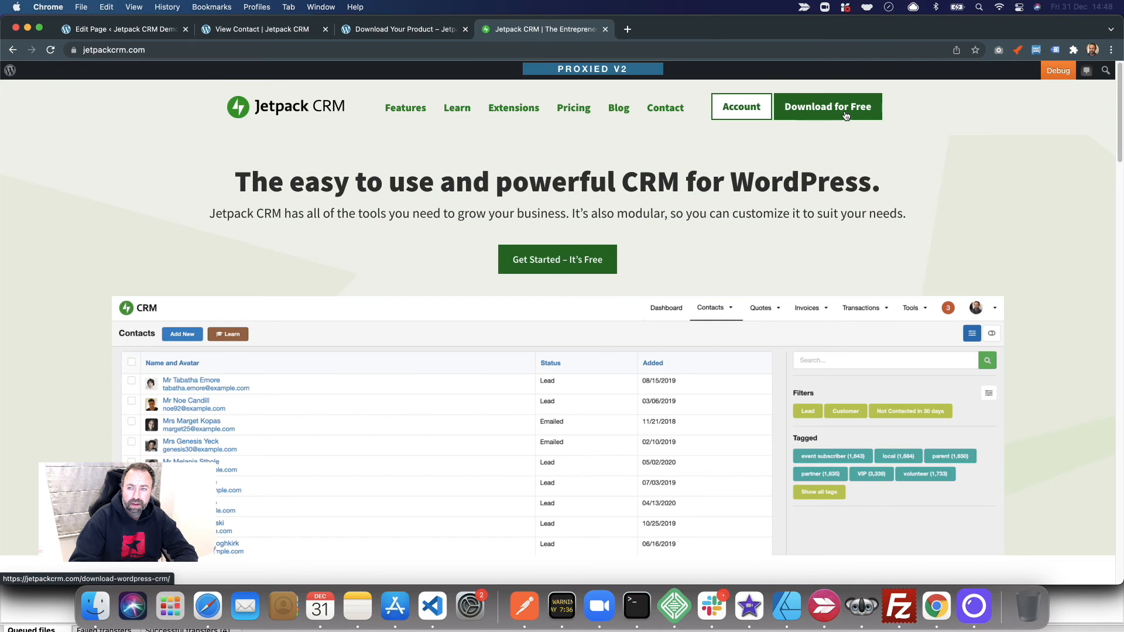
left_click(828, 107)
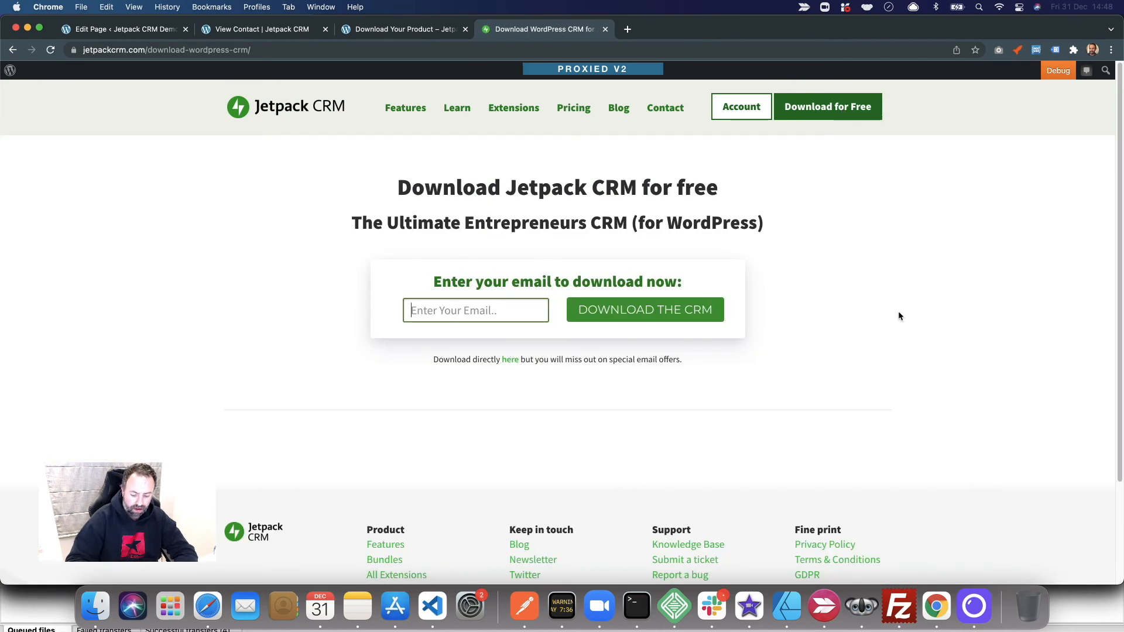
type("mike@")
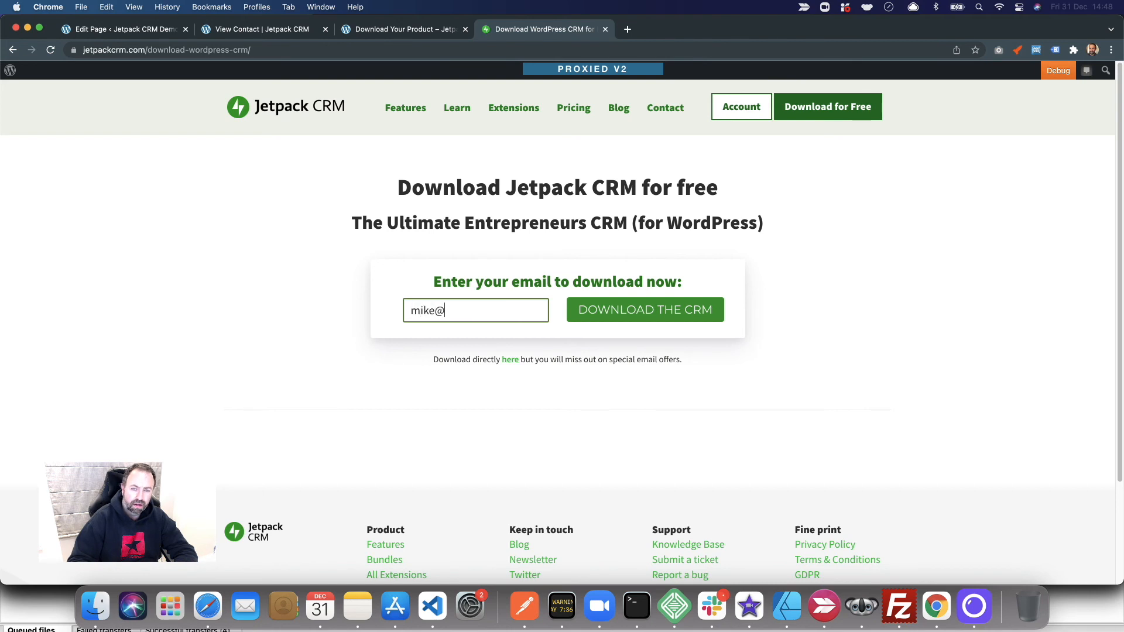
type("examle.com")
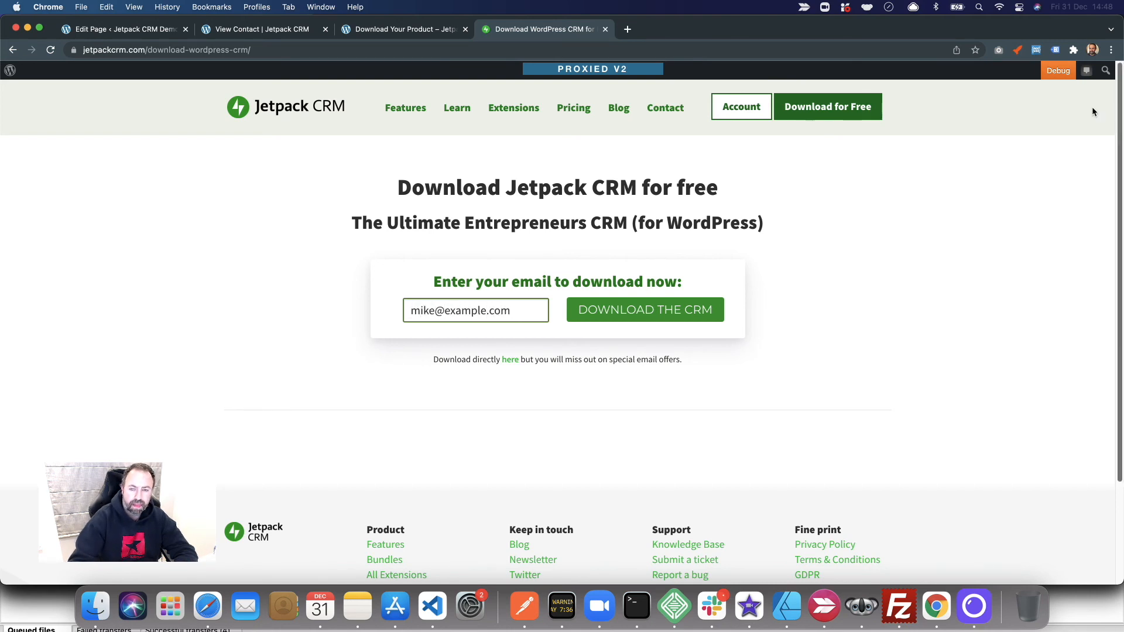
left_click(644, 309)
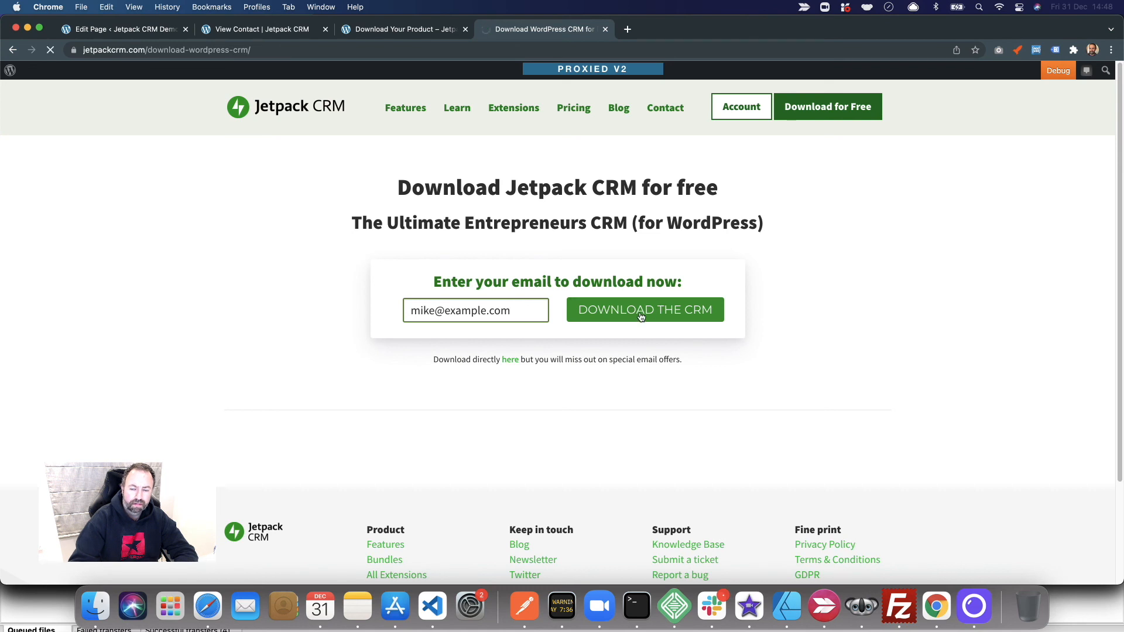
left_click(643, 309)
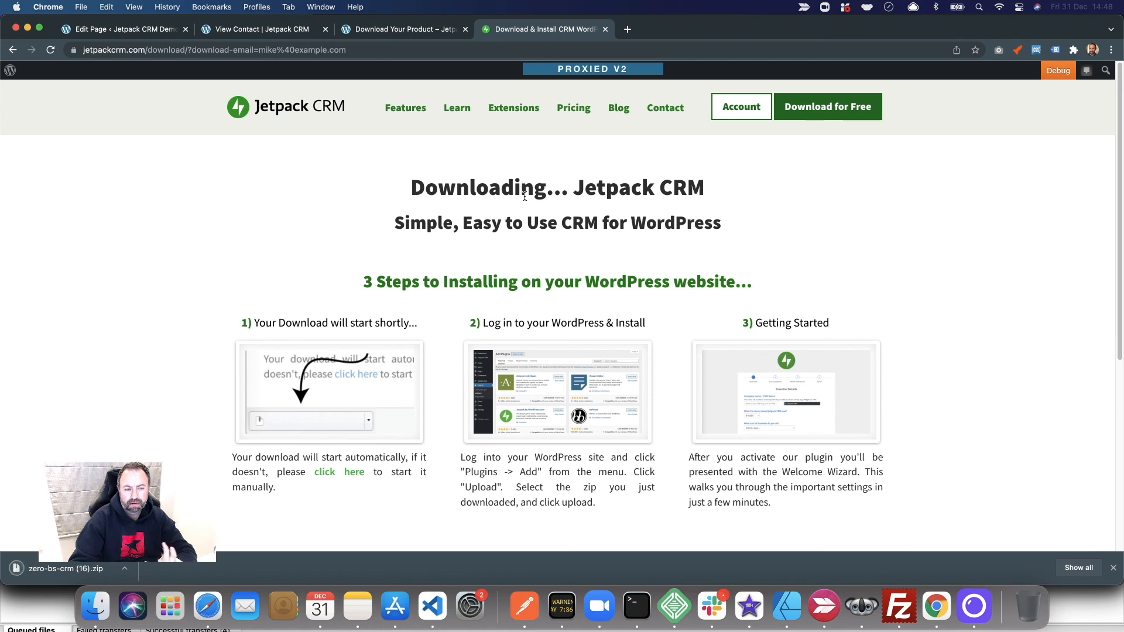
mouse_move(868, 327)
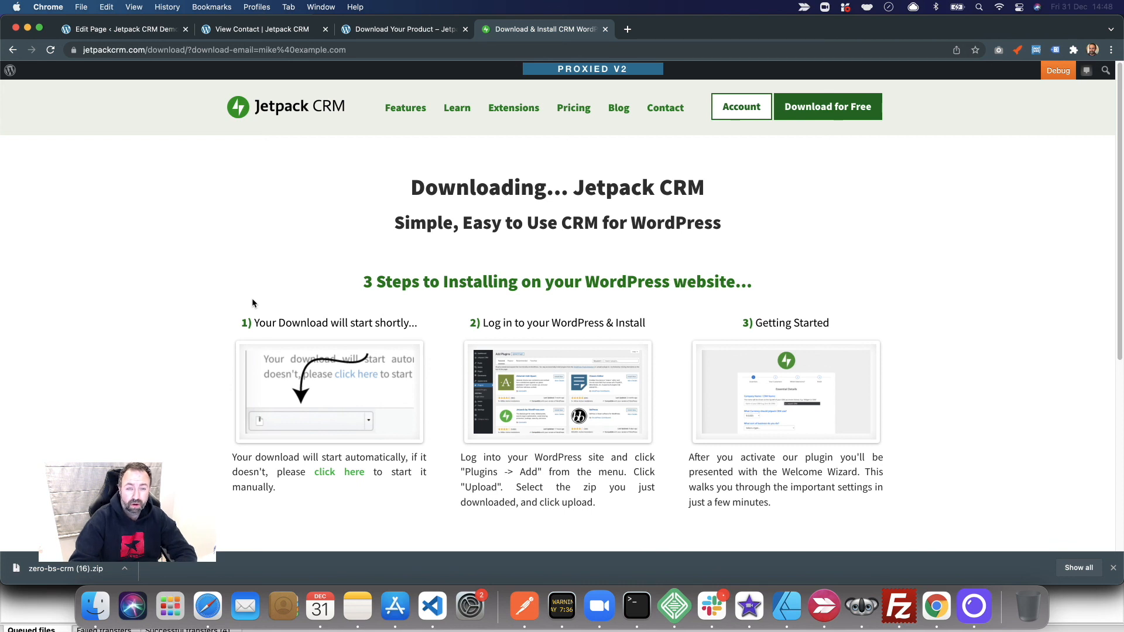
mouse_move(246, 208)
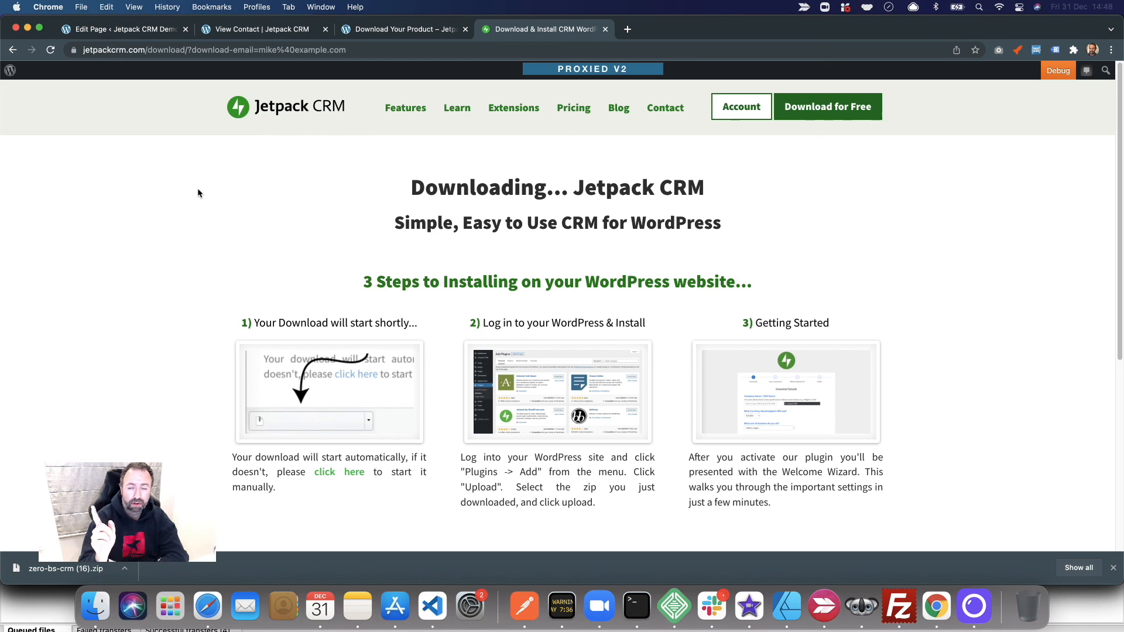
mouse_move(155, 340)
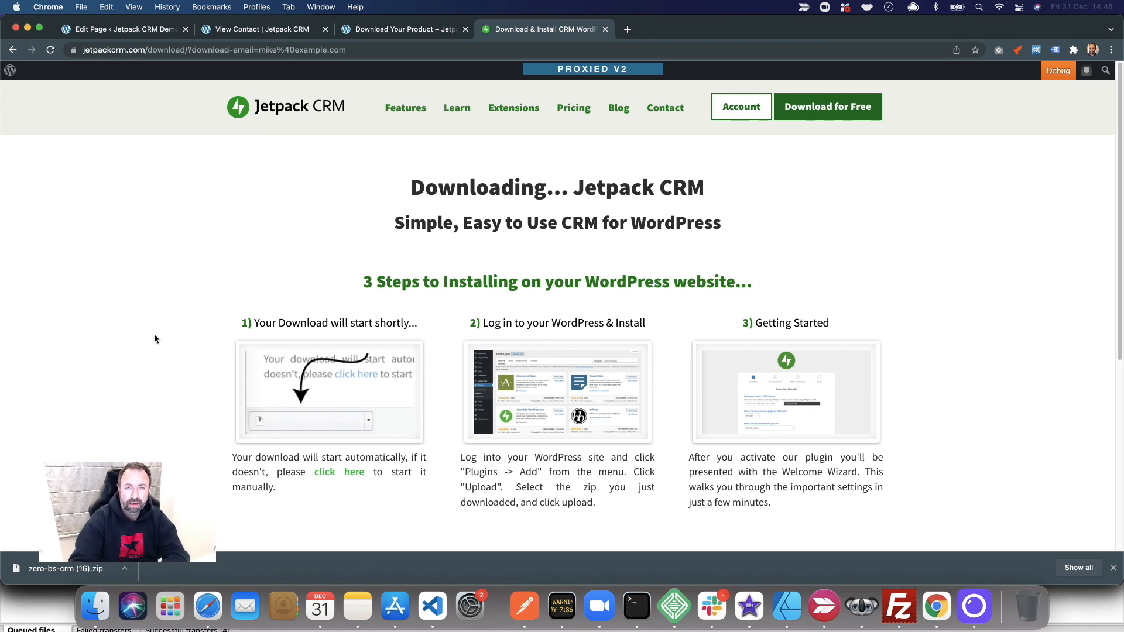